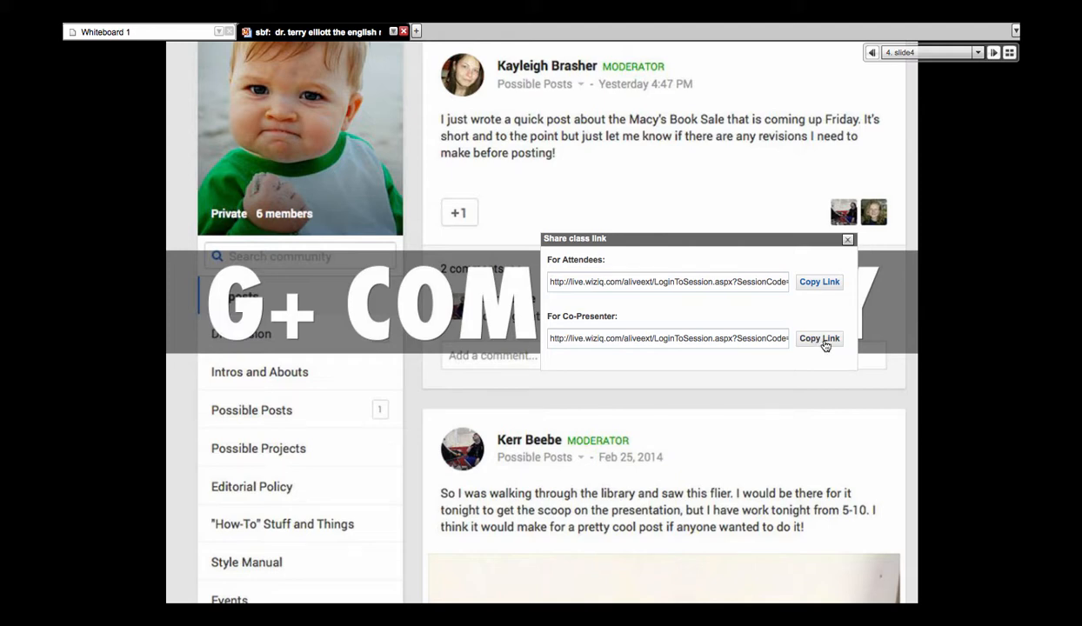
# Step: Copy the co-presenter session link and close the Share class link panel
pyautogui.click(819, 338)
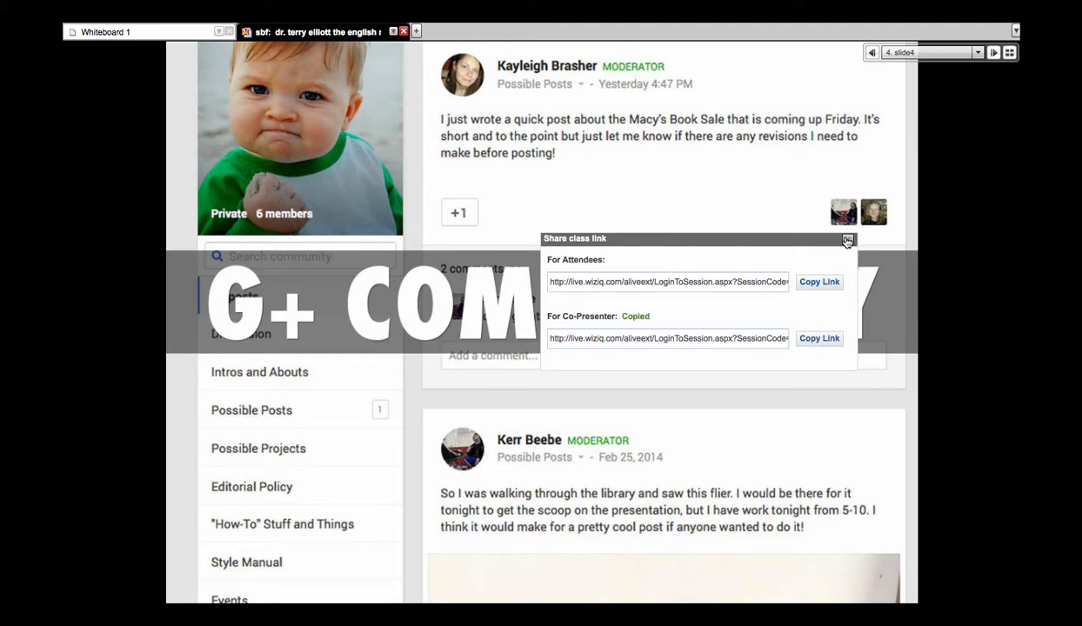
pyautogui.click(847, 241)
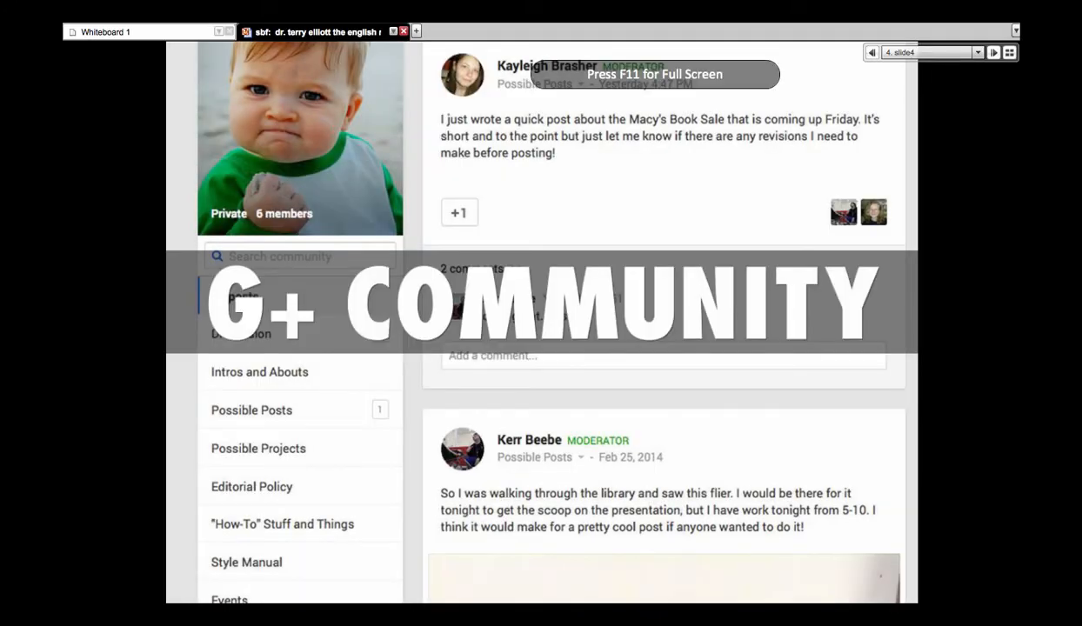
pyautogui.click(993, 52)
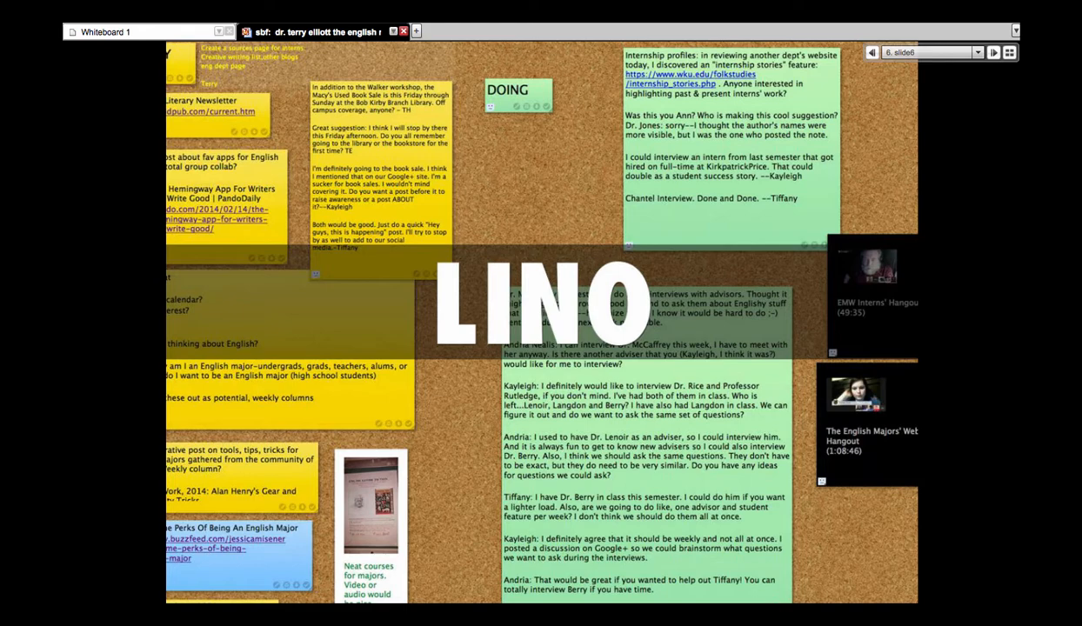
pyautogui.click(993, 52)
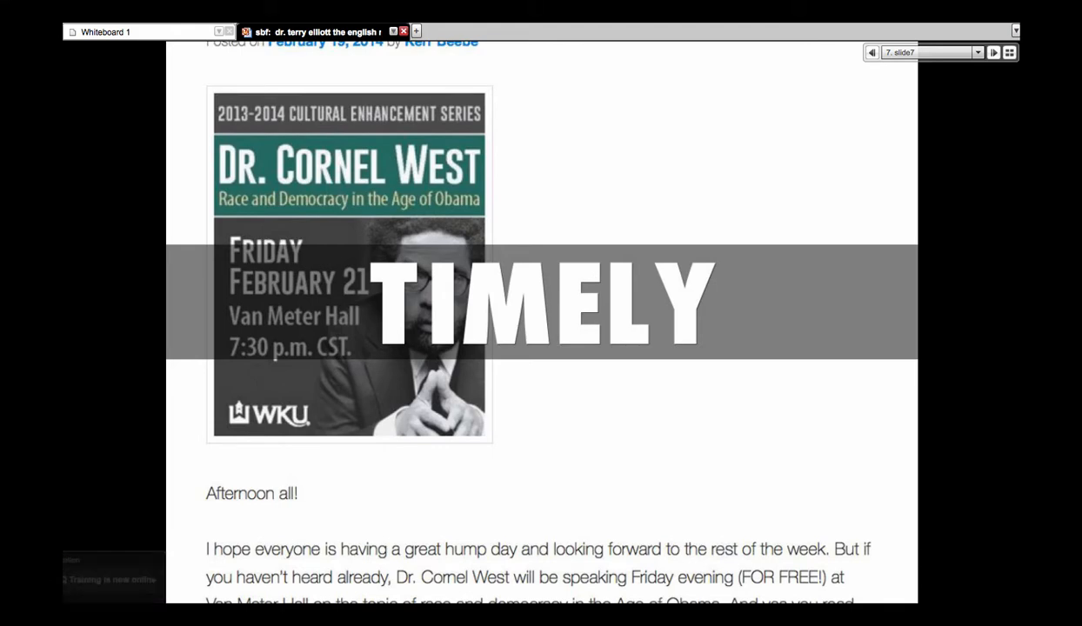
# Step: Advance from the TIMELY slide to slide 8, EXTENDED
pyautogui.click(993, 53)
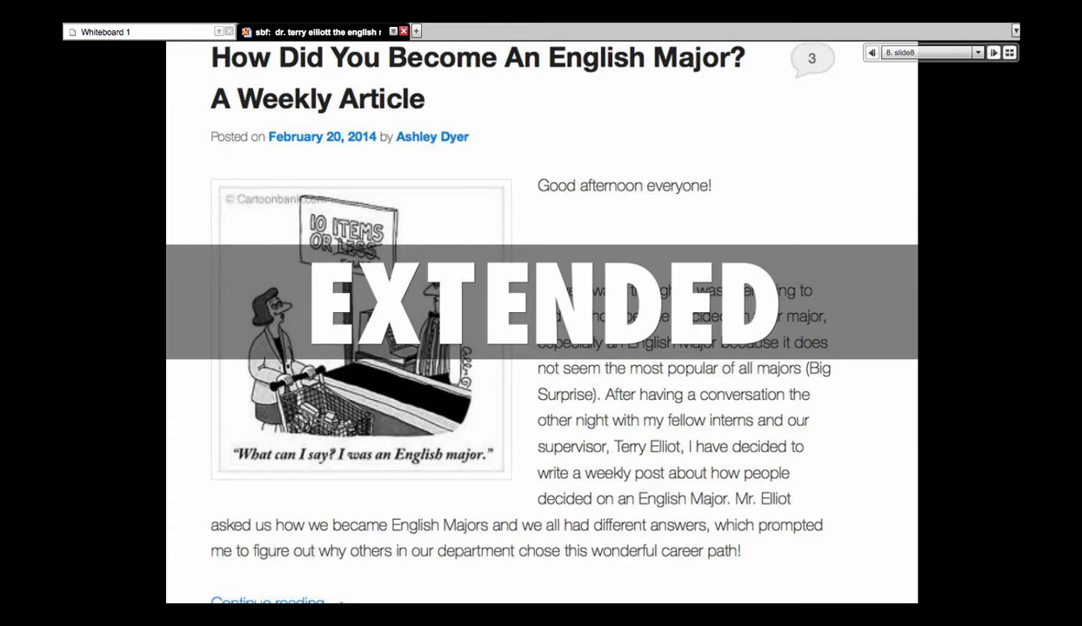
# Step: Advance from EXTENDED to the HANDY AS A POCKET ON A SHIRT slide
pyautogui.click(992, 52)
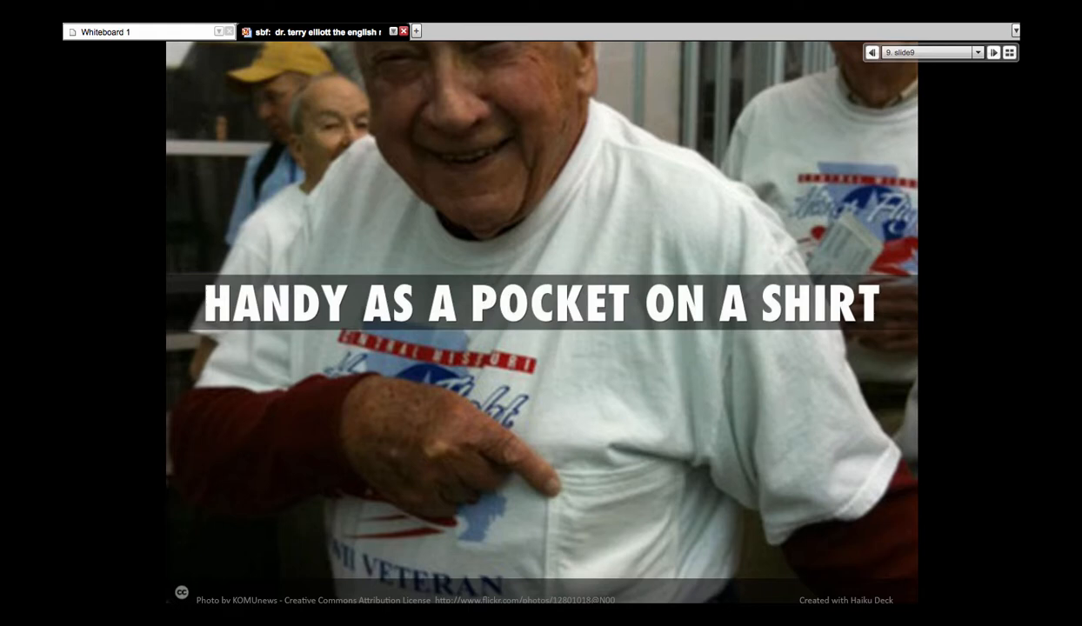
# Step: Advance to the WHERE WE WILL GO slide with the horoscope machine
pyautogui.click(991, 52)
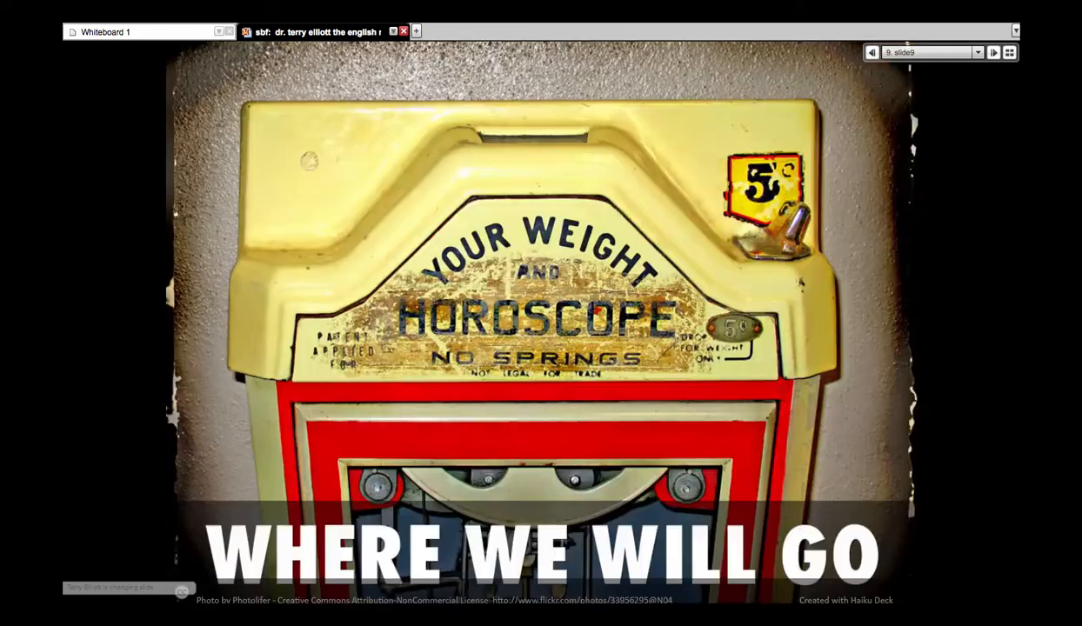
pyautogui.click(995, 52)
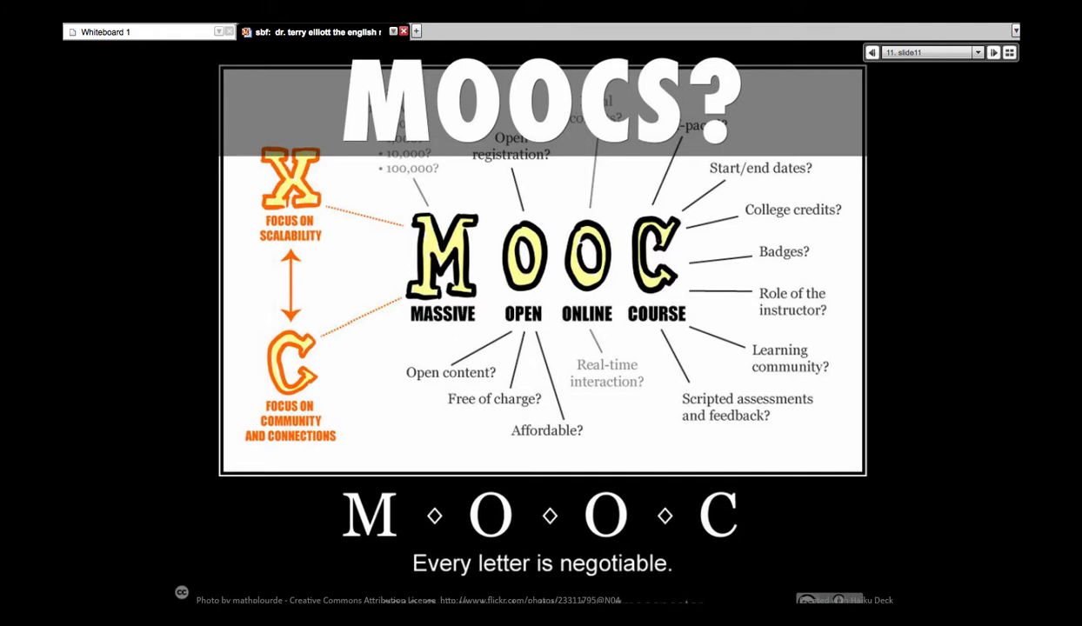
pyautogui.moveTo(654, 296)
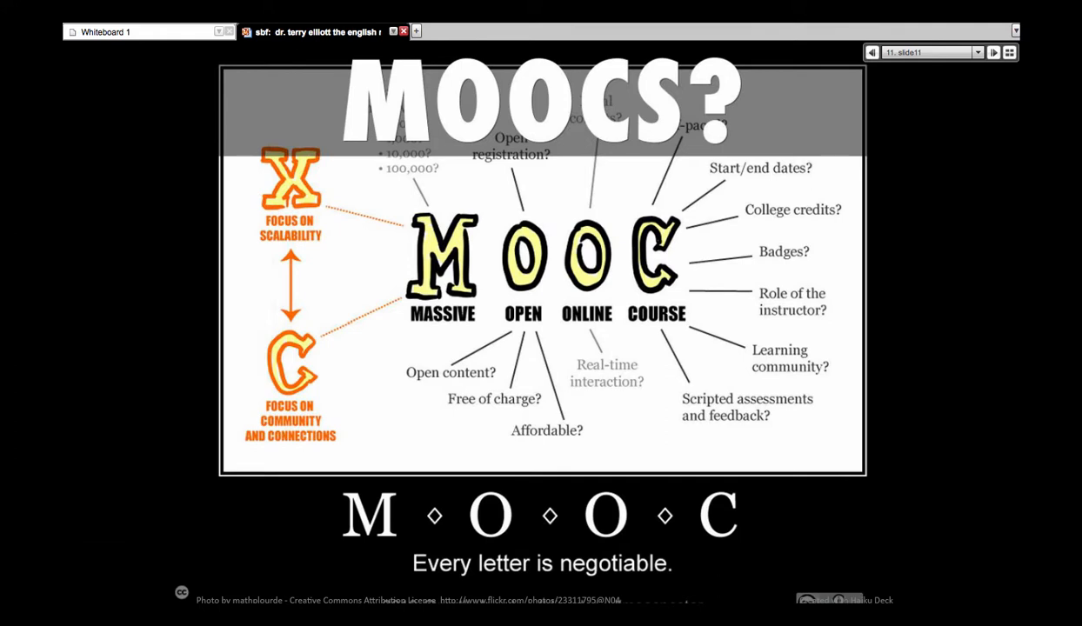
# Step: Advance three slides, past MOOCs, to the College Consultancy slide
pyautogui.click(873, 53)
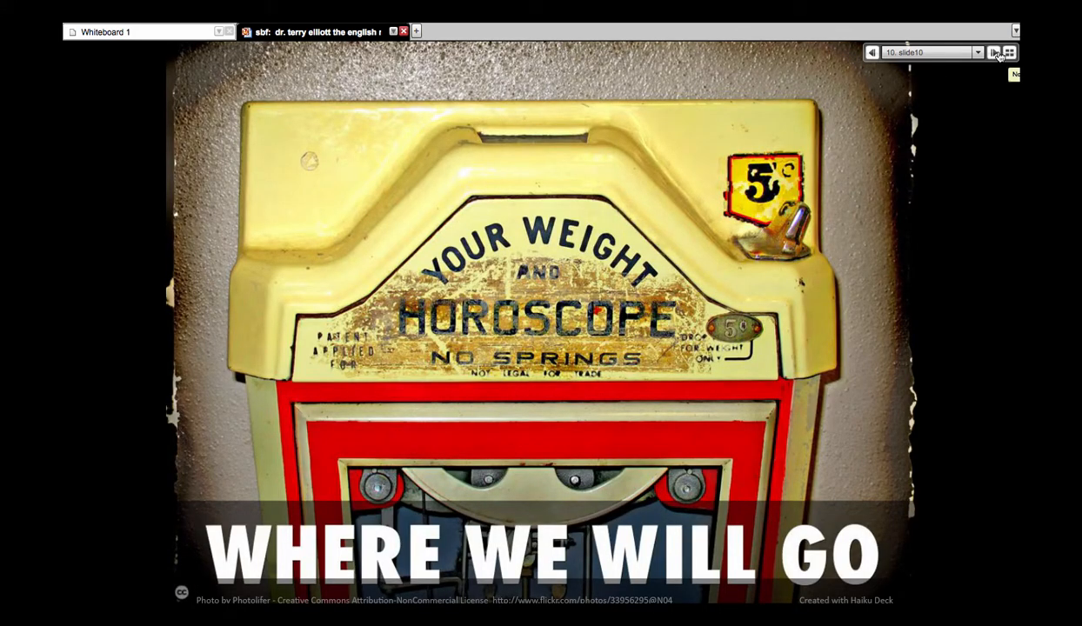
pyautogui.click(995, 52)
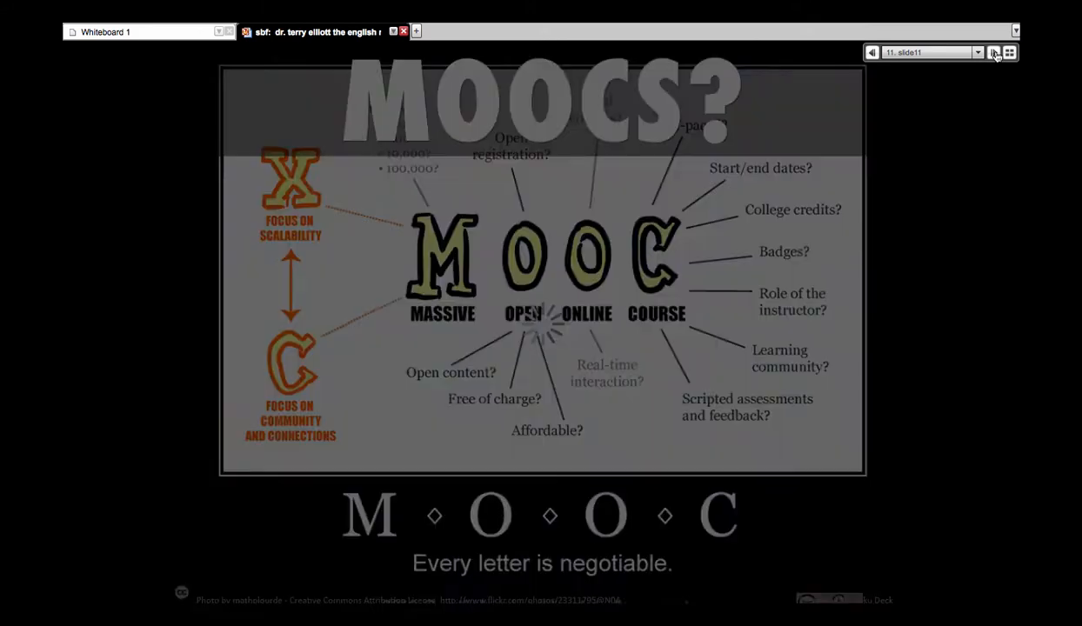
pyautogui.click(993, 52)
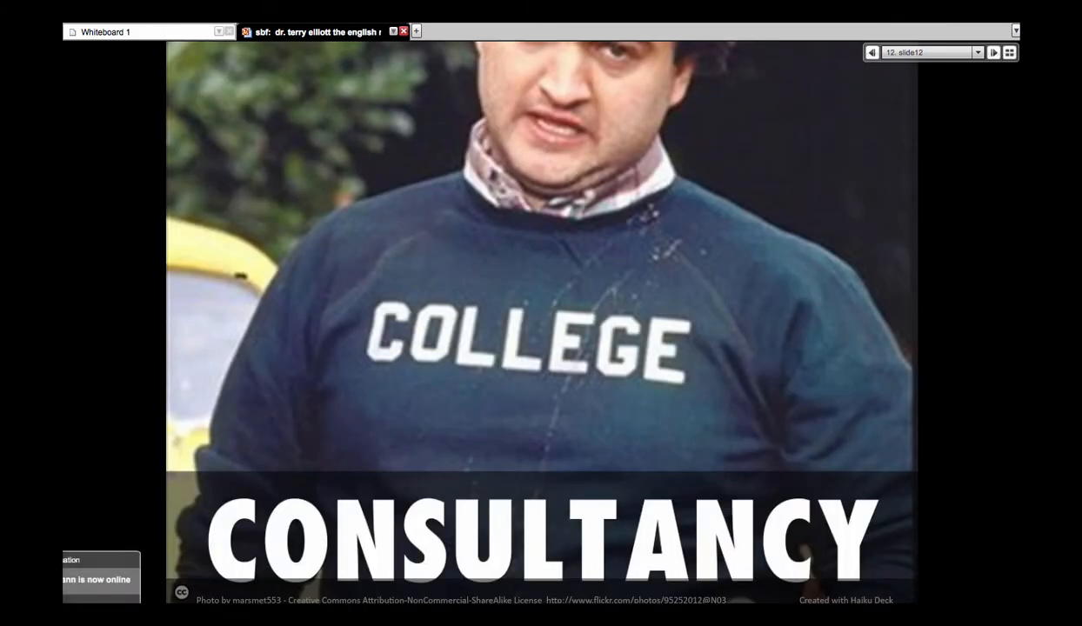
pyautogui.click(871, 52)
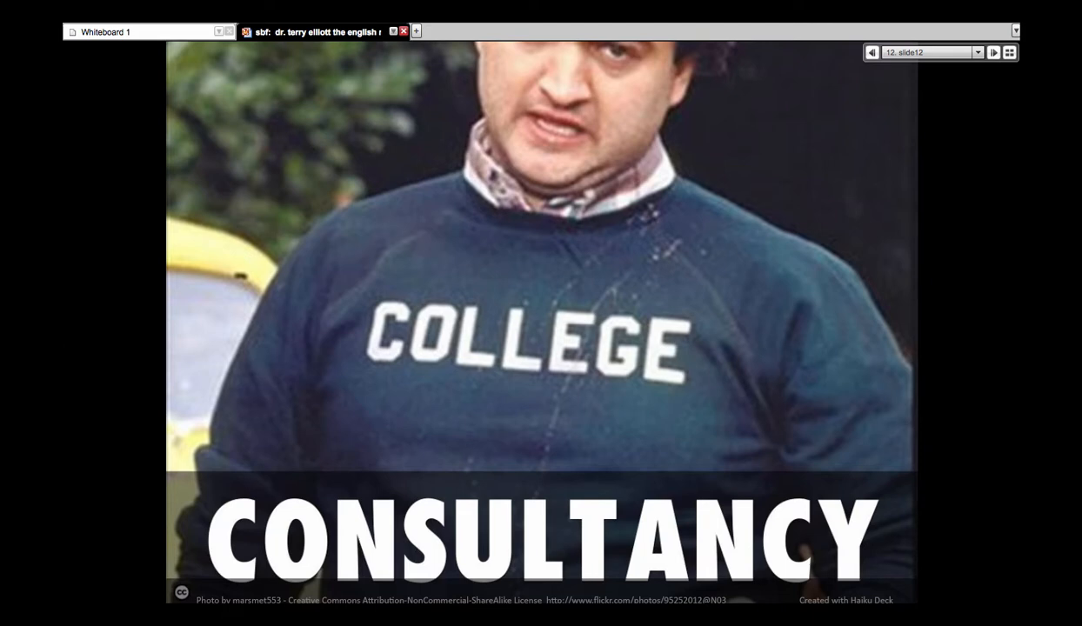
# Step: Show the And Beyond slide, then copy the co-presenter link and close the sharing window
pyautogui.click(993, 52)
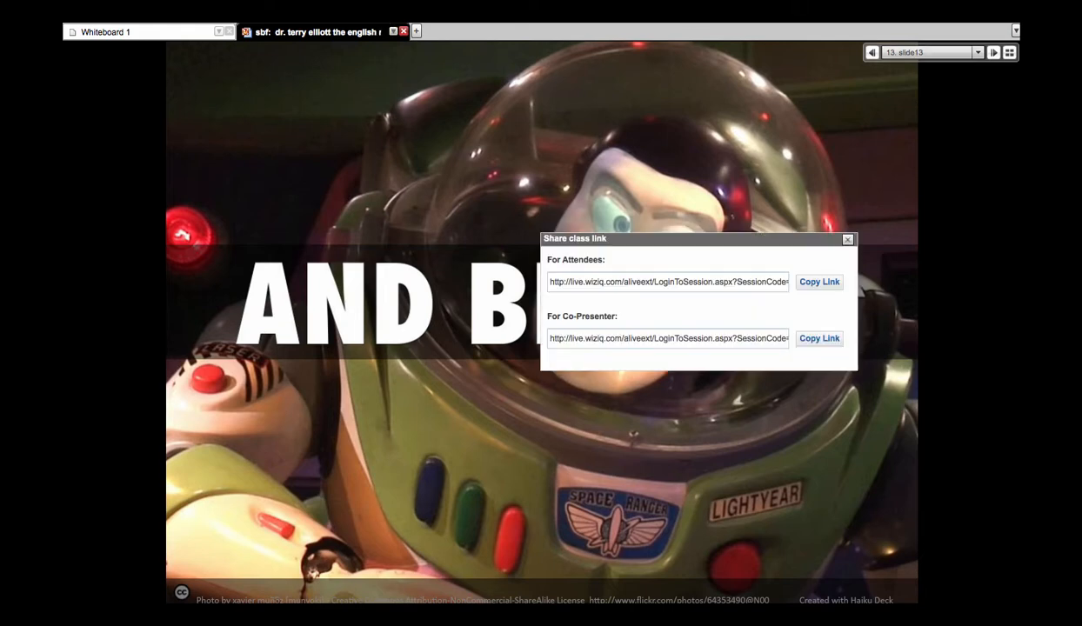
pyautogui.click(818, 337)
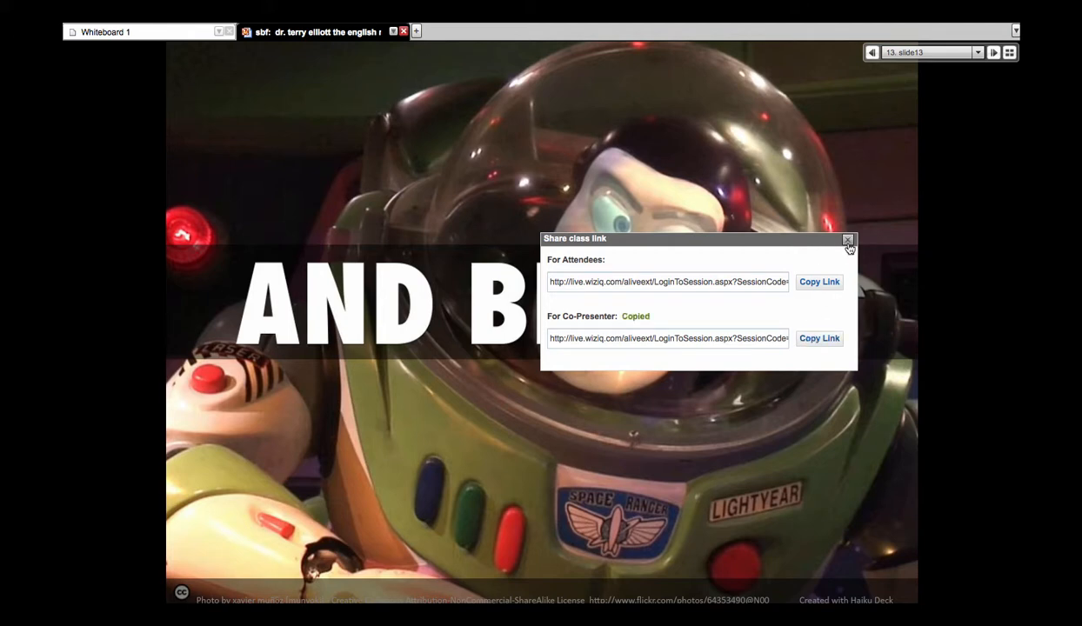
pyautogui.click(847, 240)
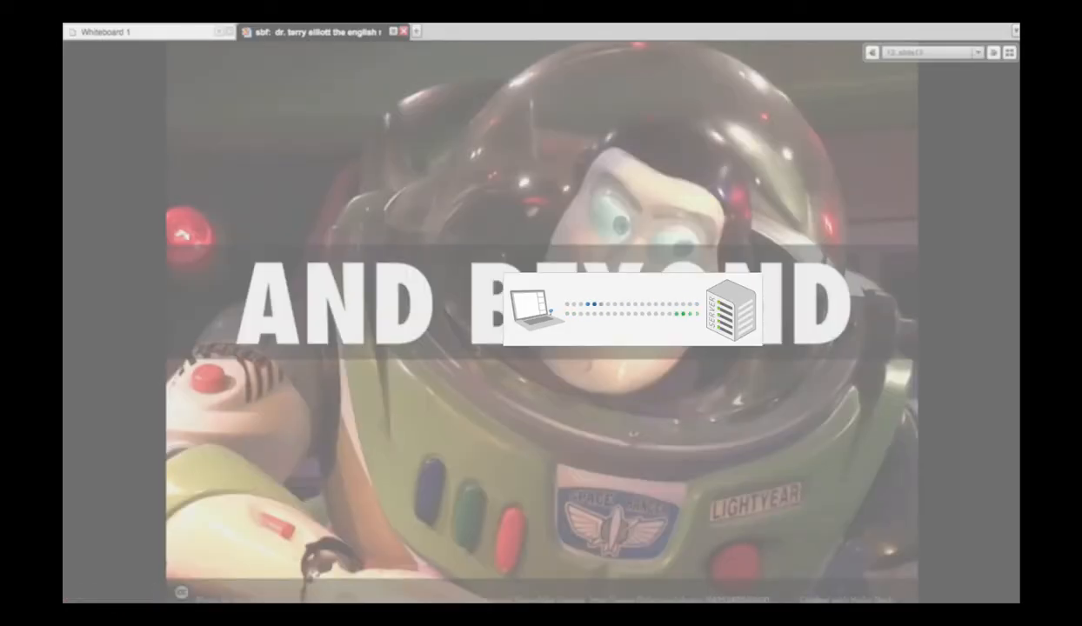
# Step: Advance two slides toward the closing Thank You / The Interns slide
pyautogui.click(993, 52)
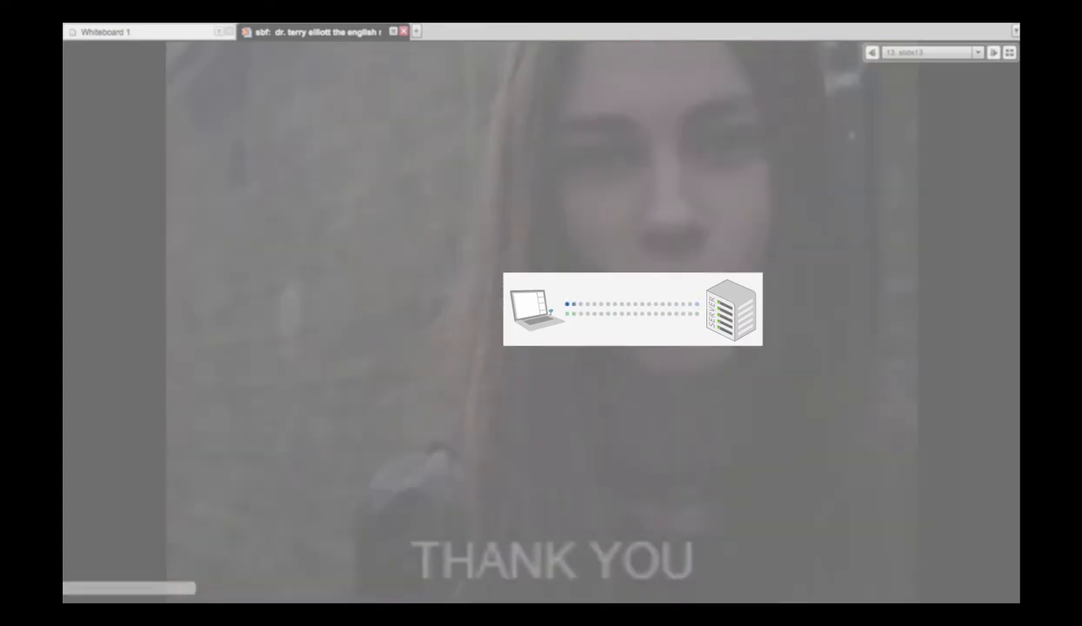
pyautogui.click(993, 53)
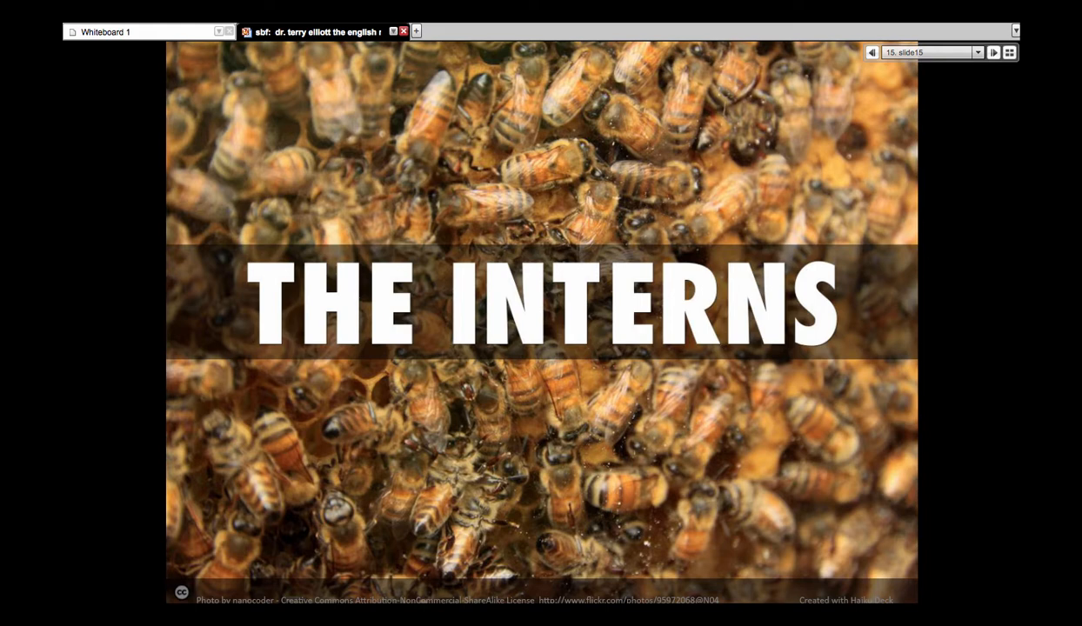
pyautogui.moveTo(1018, 73)
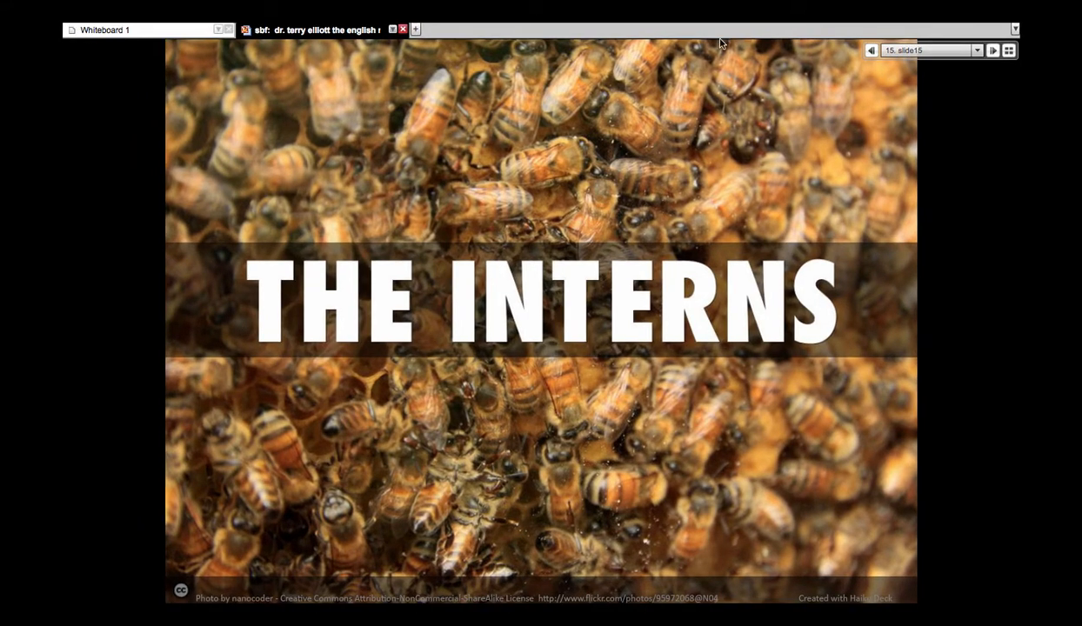
pyautogui.moveTo(719, 38)
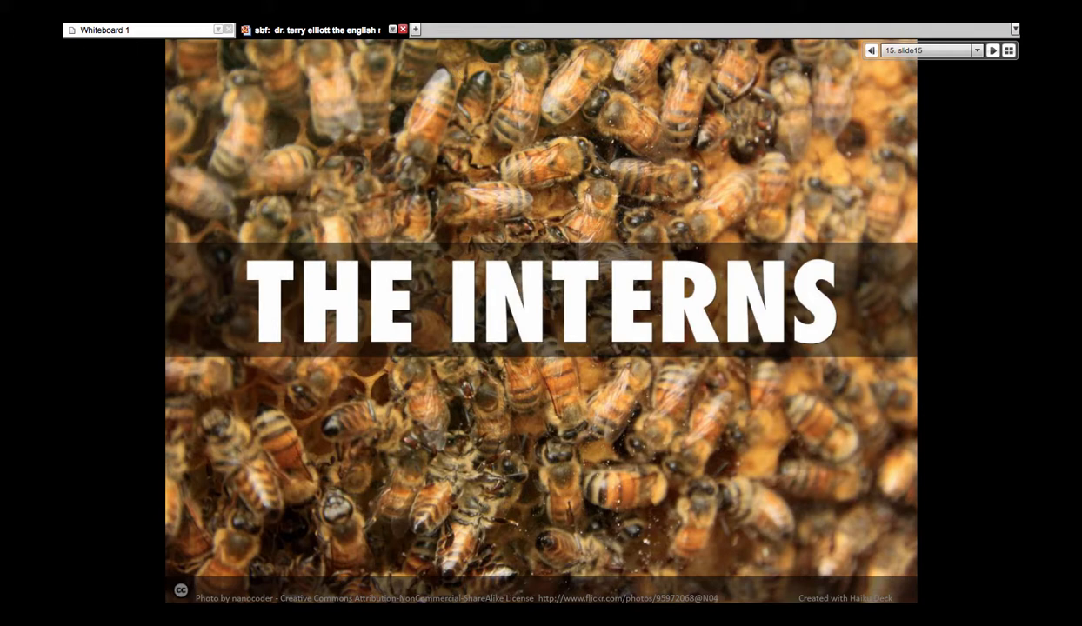
pyautogui.moveTo(327, 30)
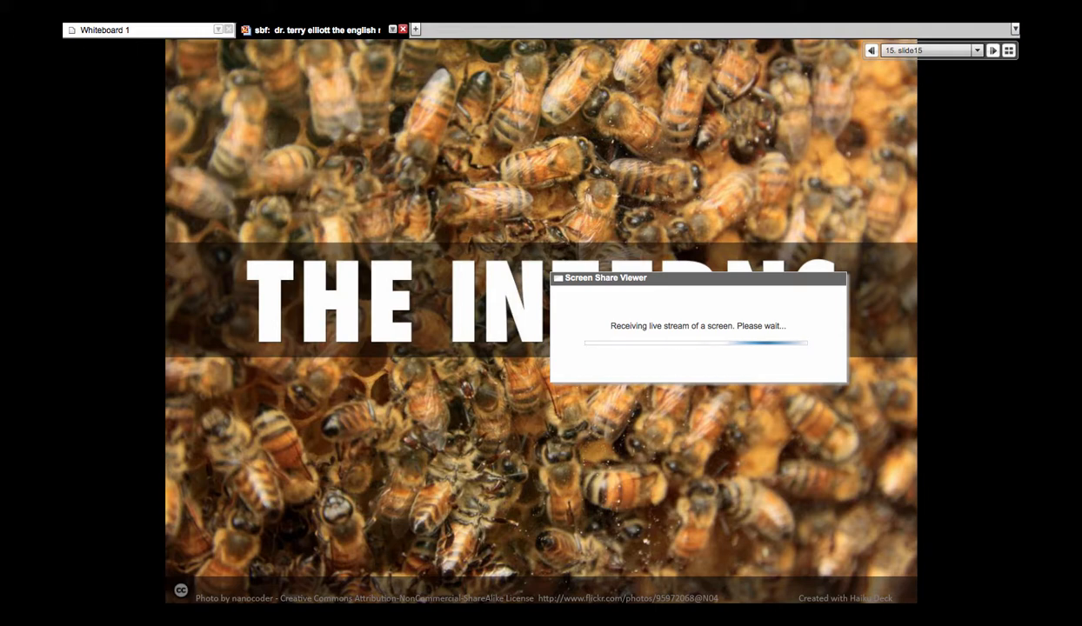
pyautogui.moveTo(971, 578)
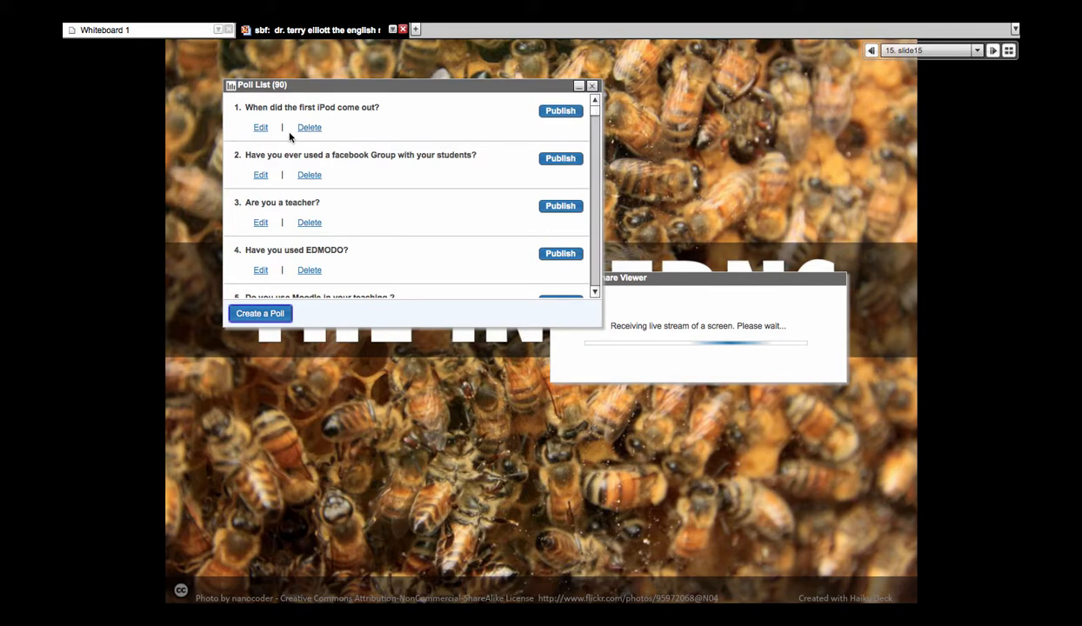
pyautogui.moveTo(261, 174)
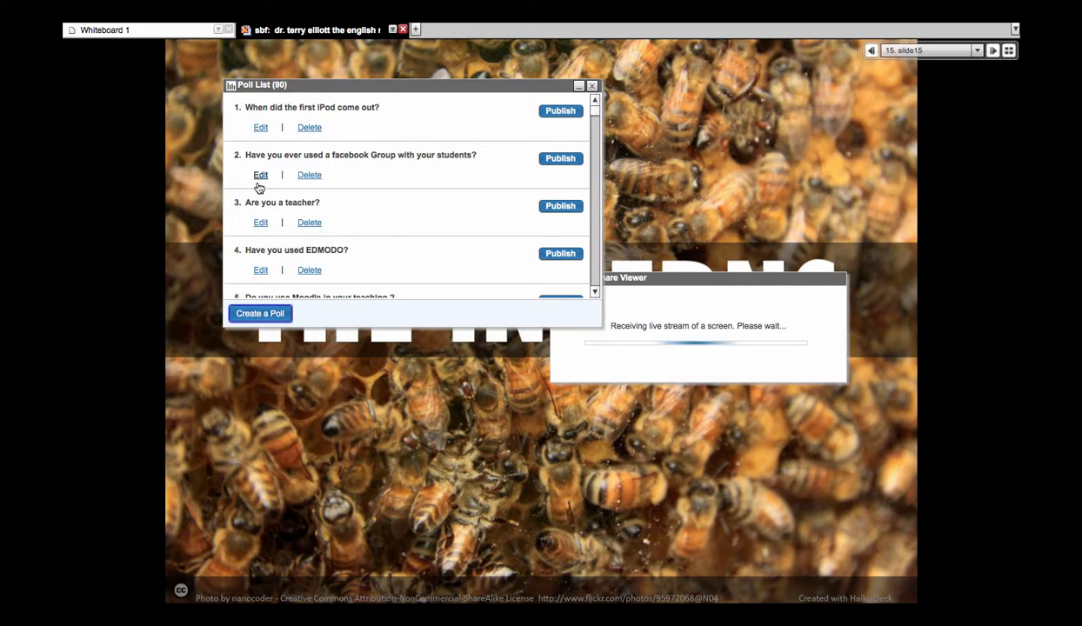
# Step: Start a new blank poll from the Poll List with Create a Poll
pyautogui.click(259, 313)
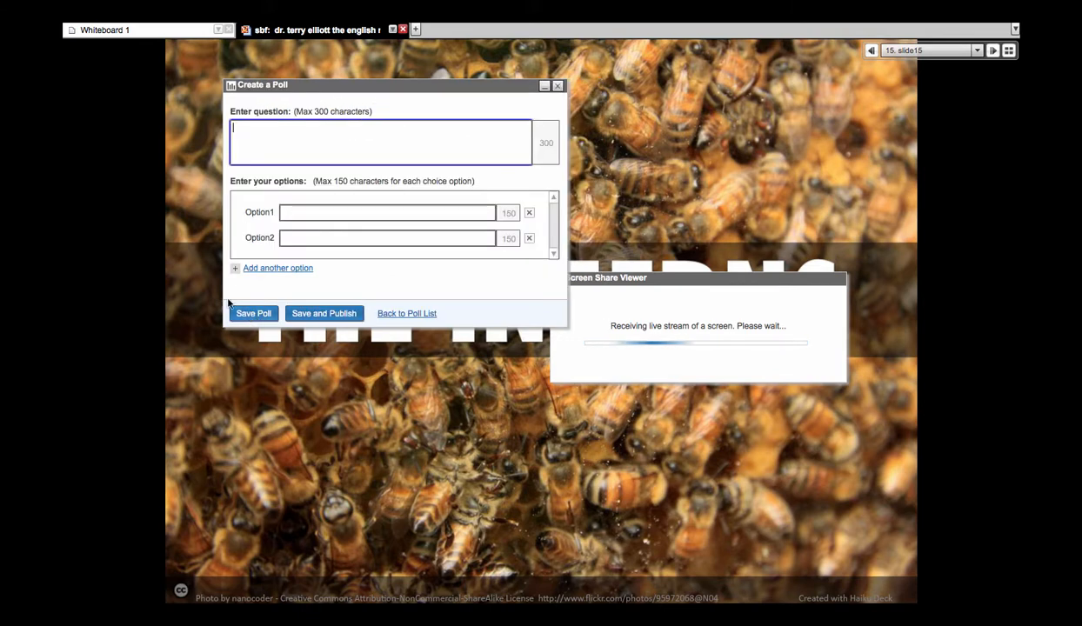
# Step: Write the 'Do you want to have Terry screenshare or not?' question with Yes/No options and publish it
pyautogui.write('Do')
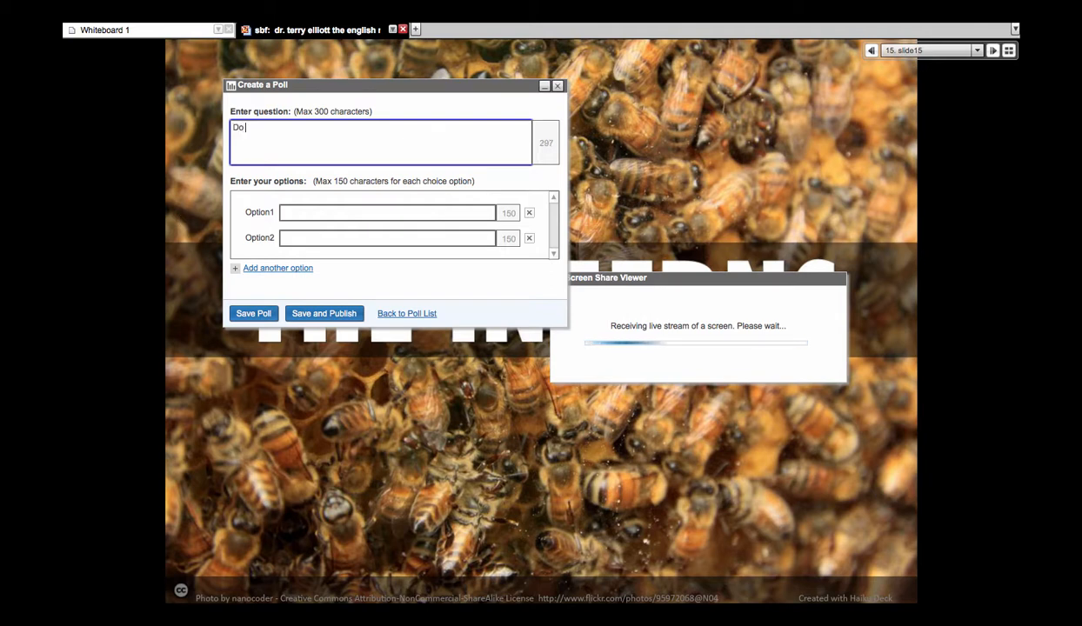
pyautogui.write('you want')
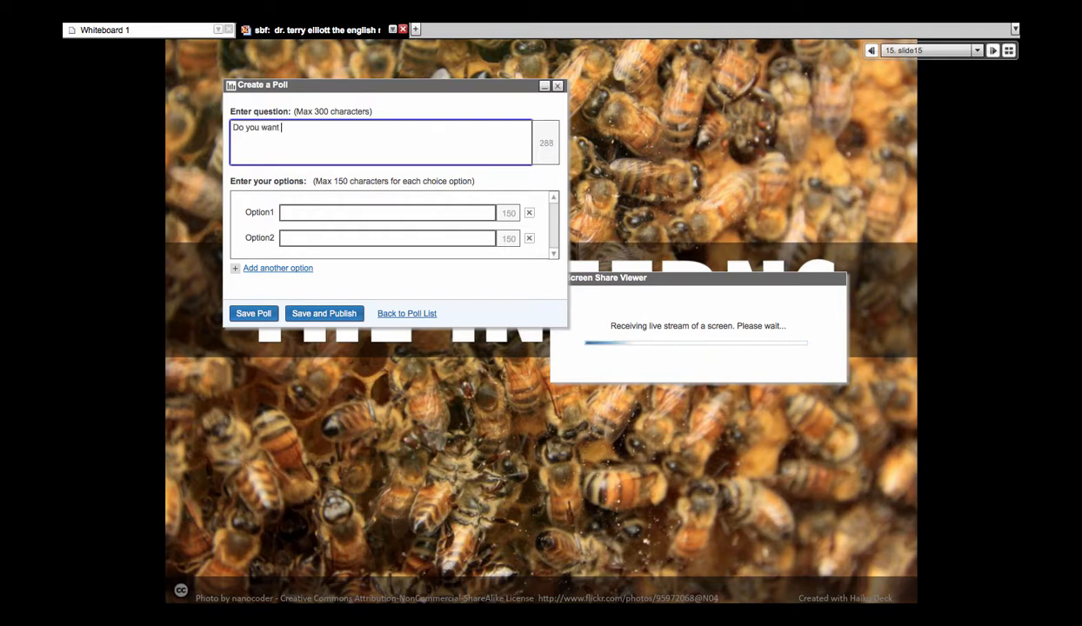
pyautogui.write('to have T')
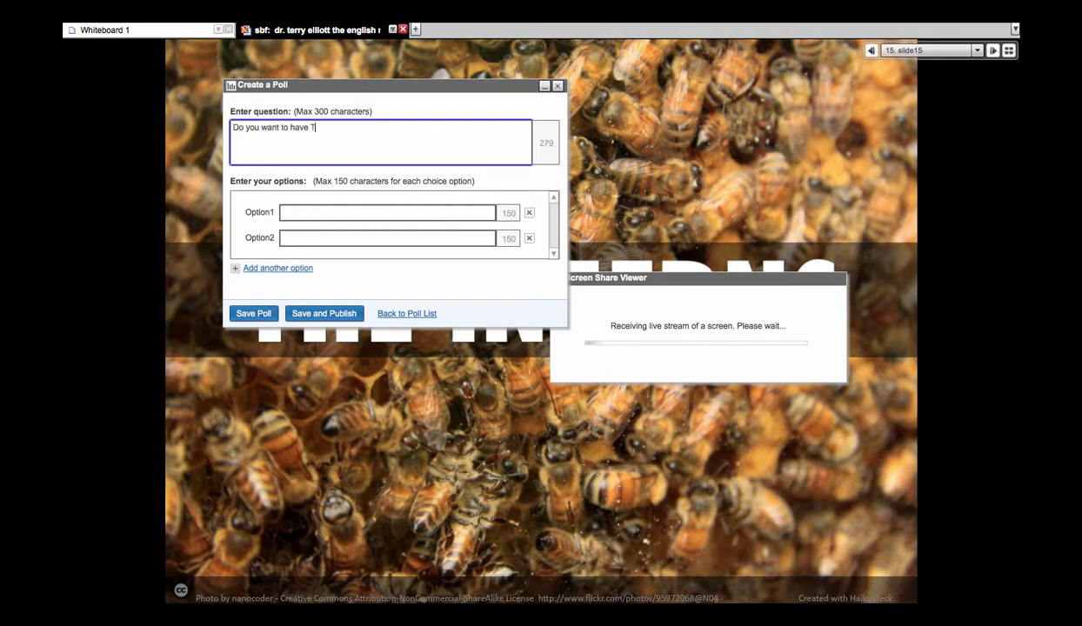
pyautogui.write('erry Screenshare')
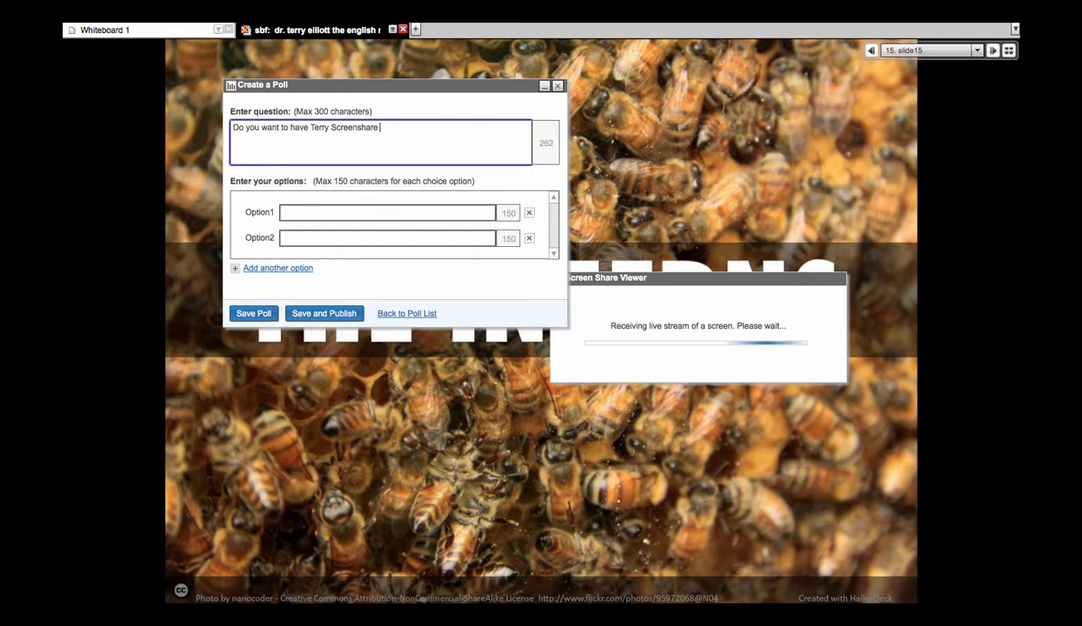
pyautogui.write('or not?')
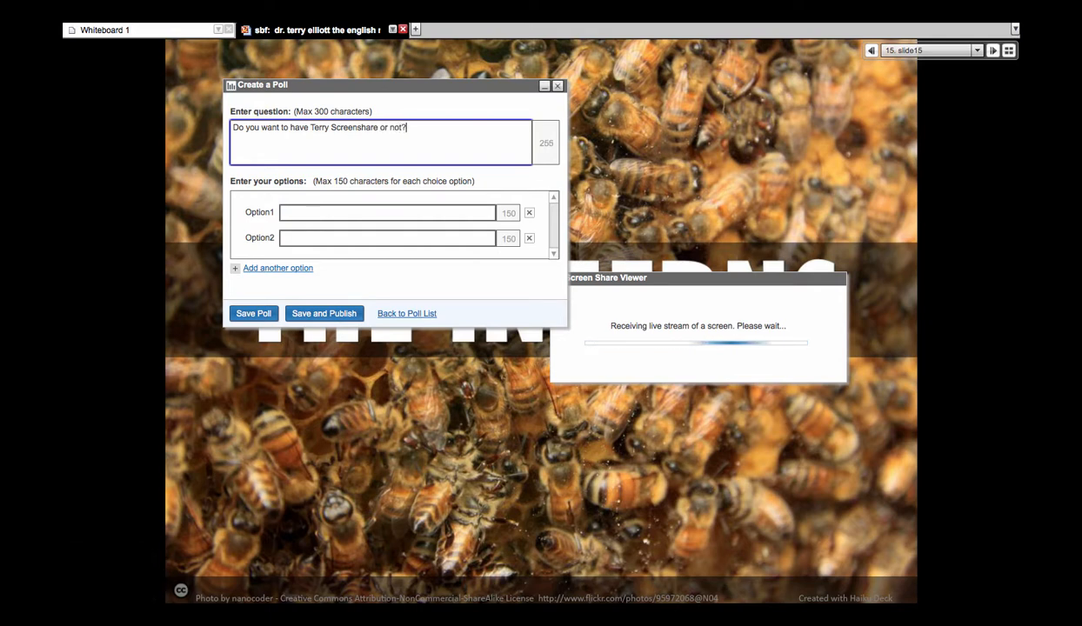
pyautogui.click(386, 213)
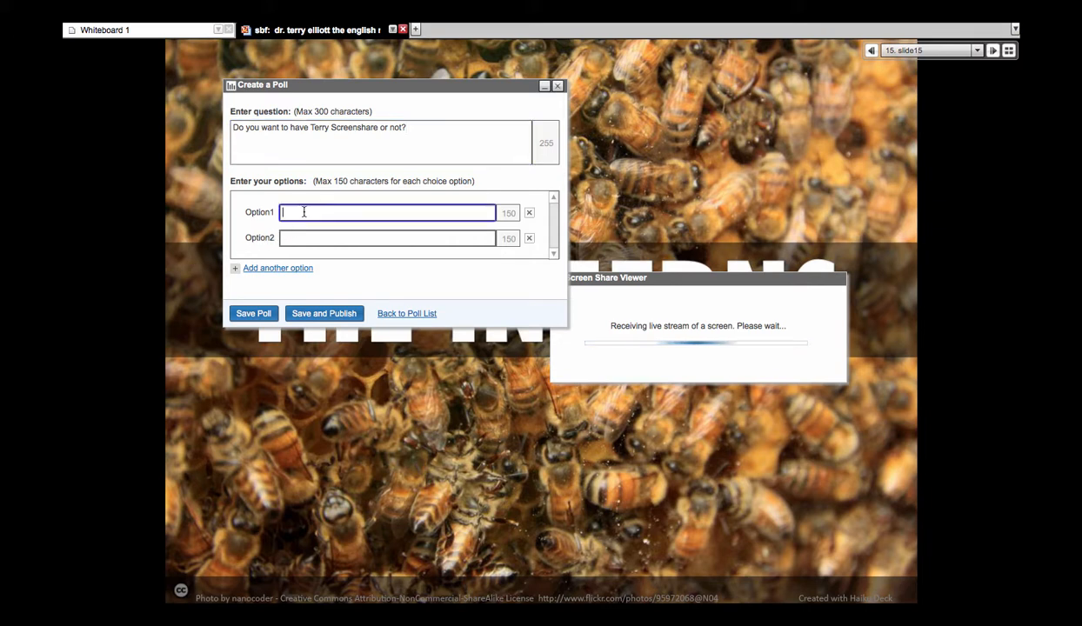
pyautogui.write('Yes')
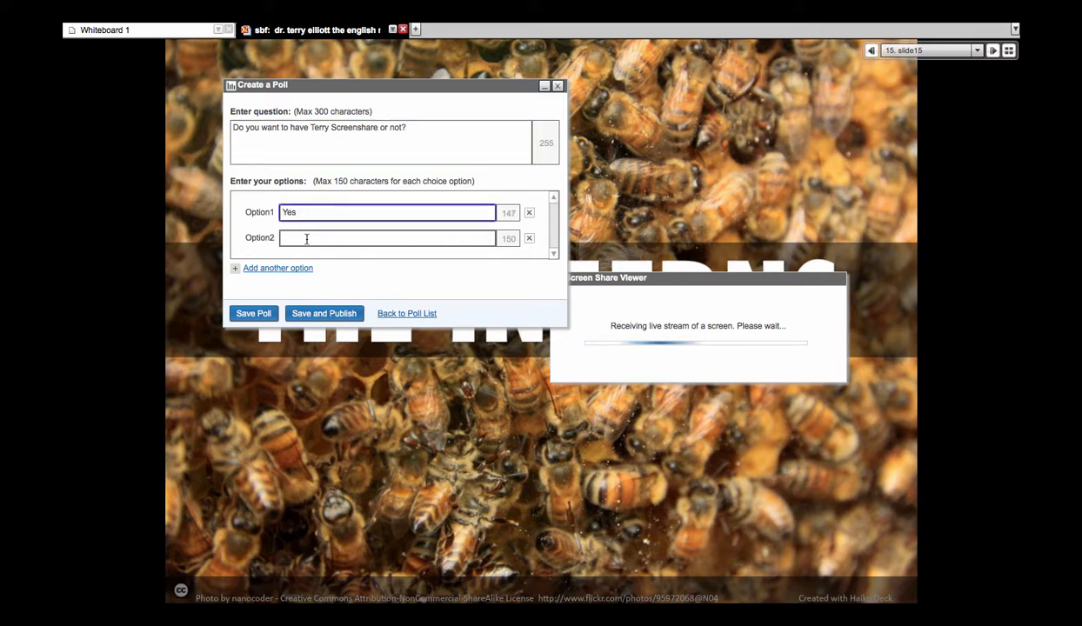
pyautogui.write('No')
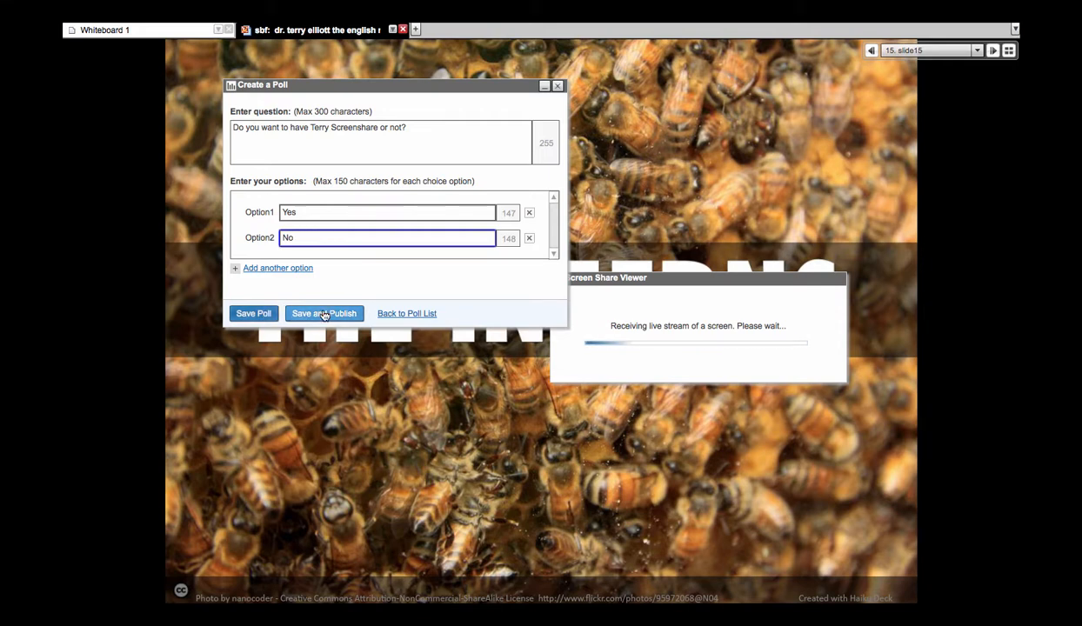
pyautogui.click(324, 313)
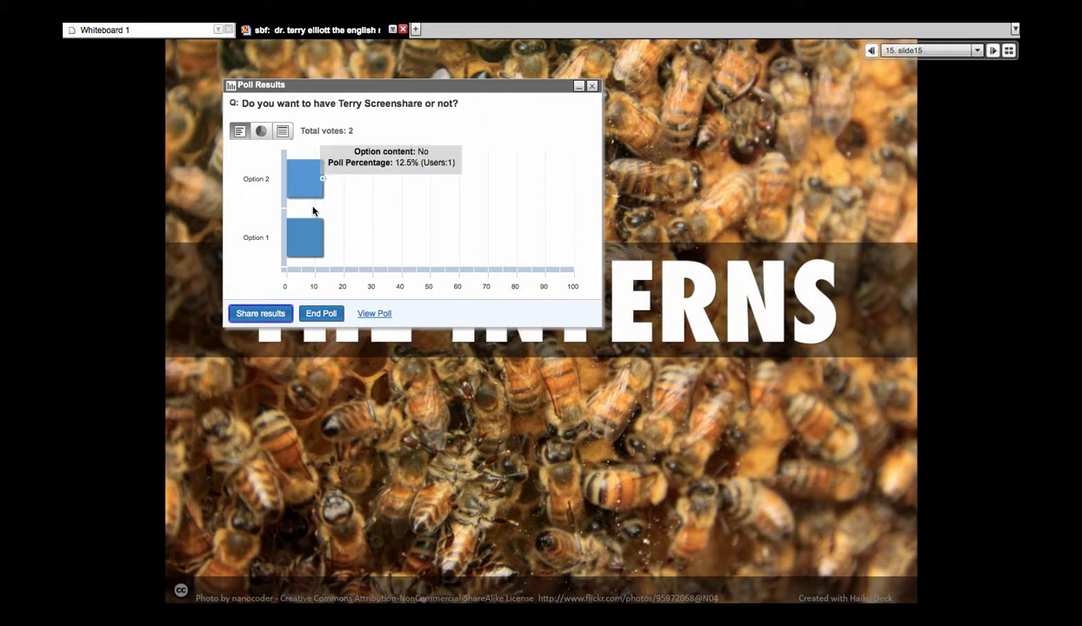
pyautogui.moveTo(313, 198)
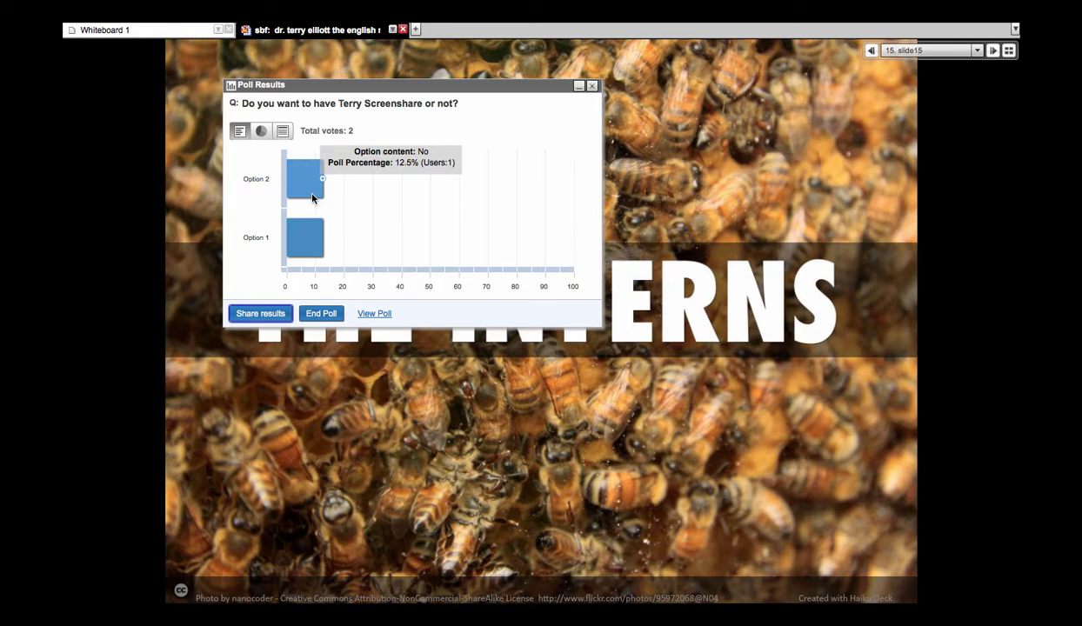
pyautogui.moveTo(309, 237)
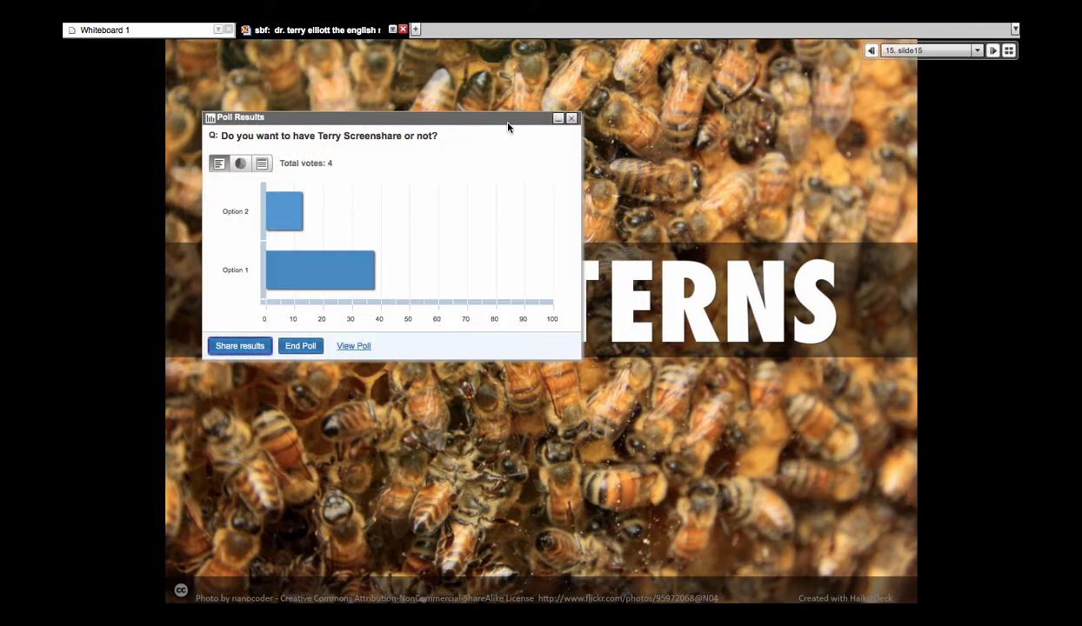
pyautogui.moveTo(357, 282)
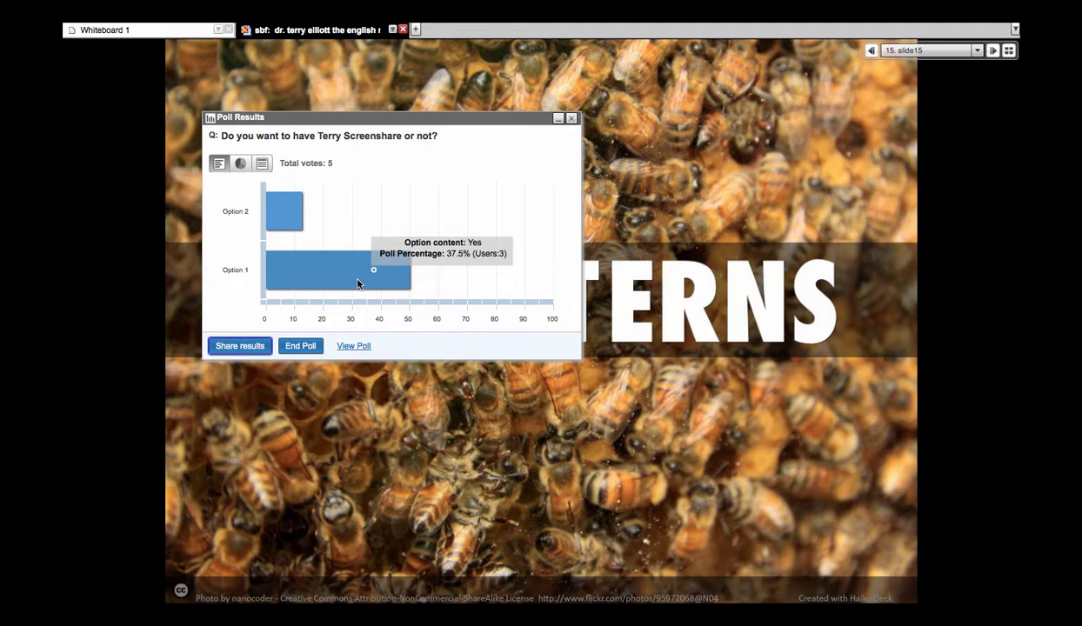
pyautogui.moveTo(358, 285)
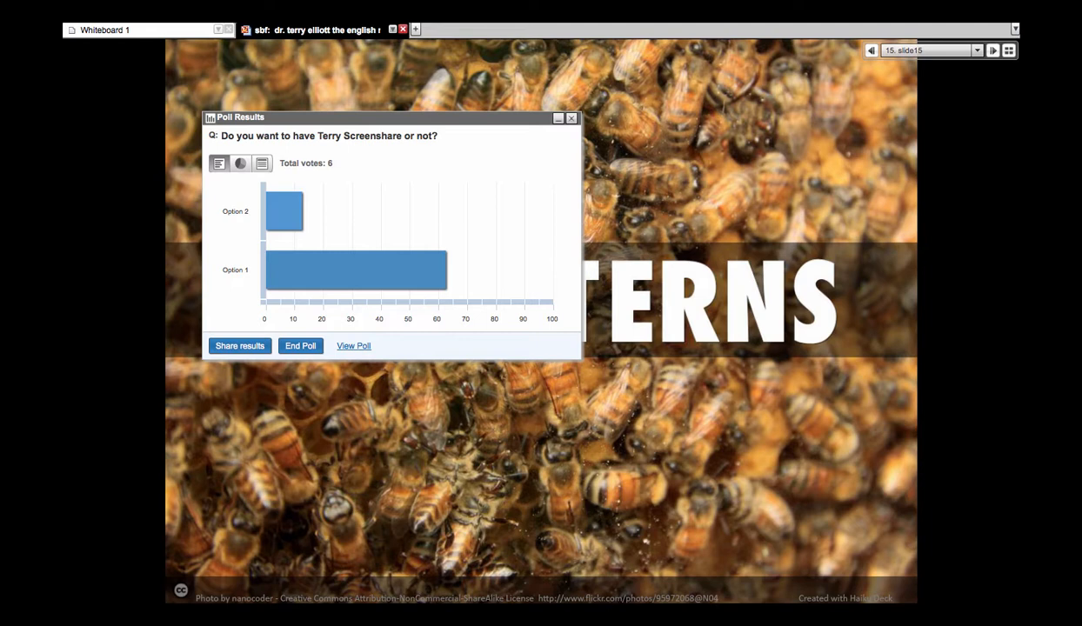
pyautogui.moveTo(604, 561)
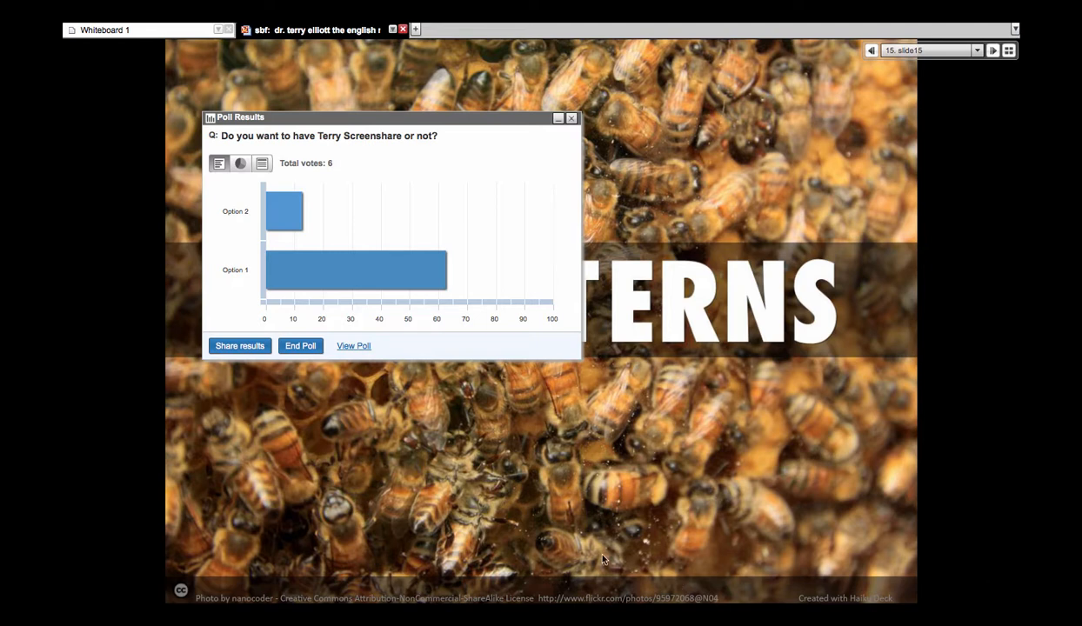
pyautogui.moveTo(407, 278)
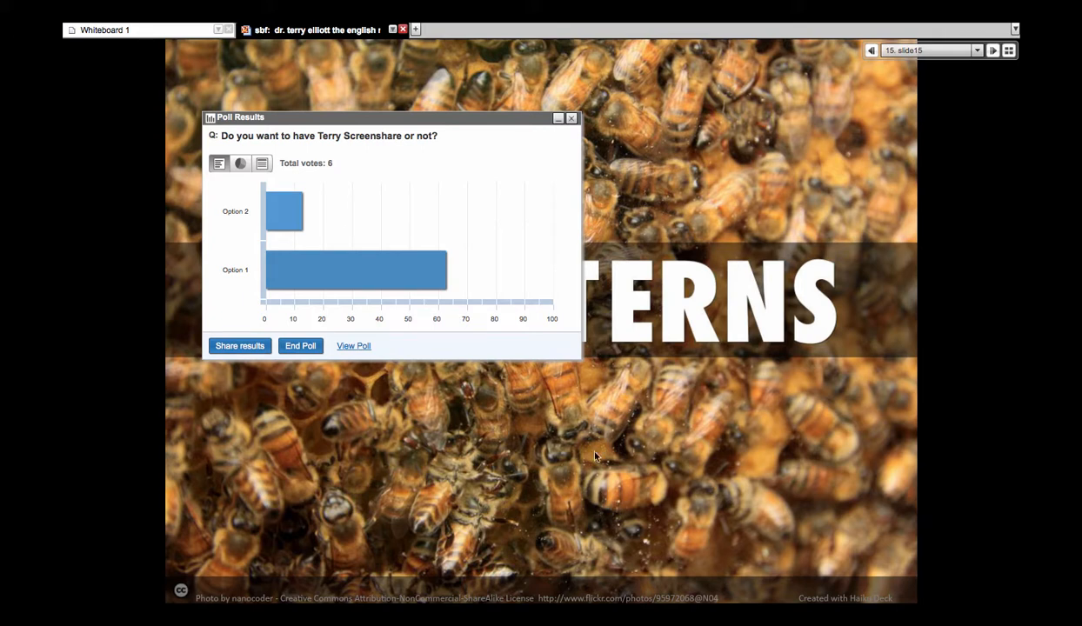
pyautogui.moveTo(146, 187)
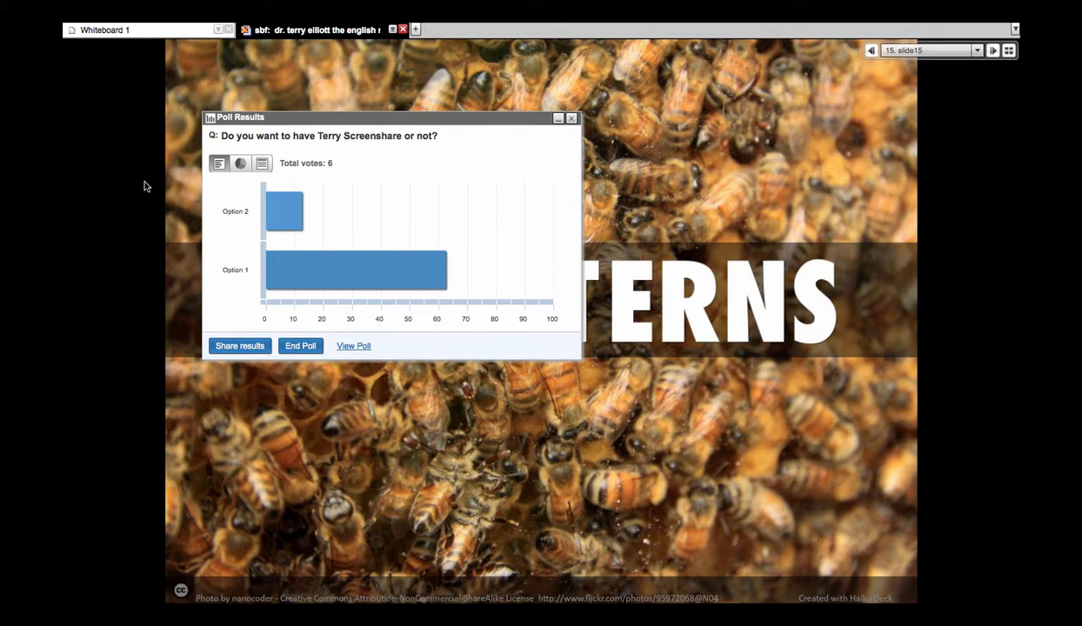
pyautogui.moveTo(362, 275)
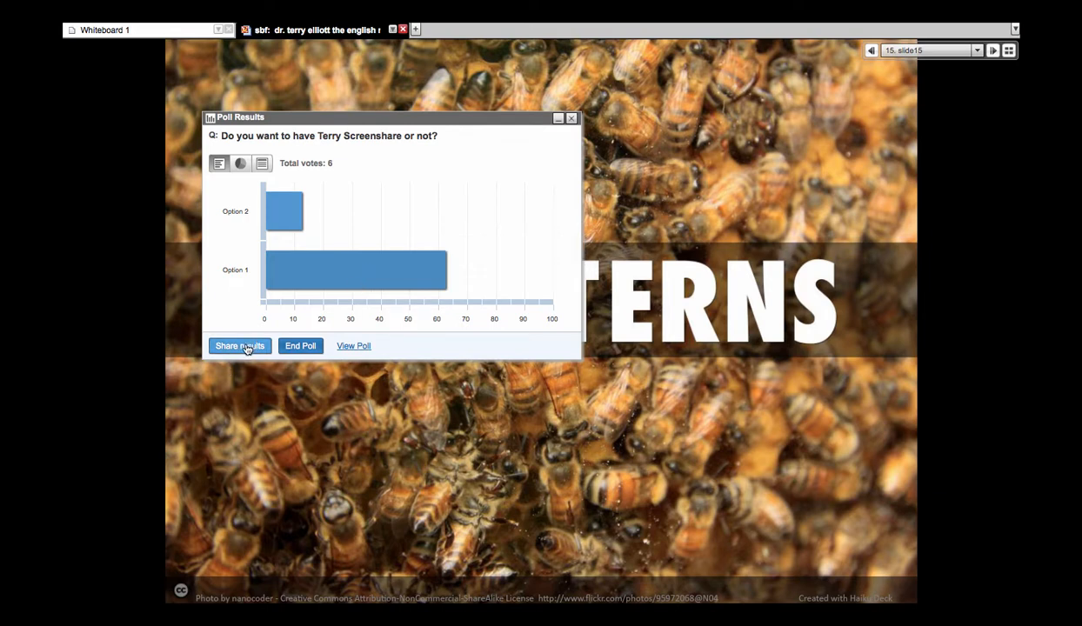
pyautogui.moveTo(395, 268)
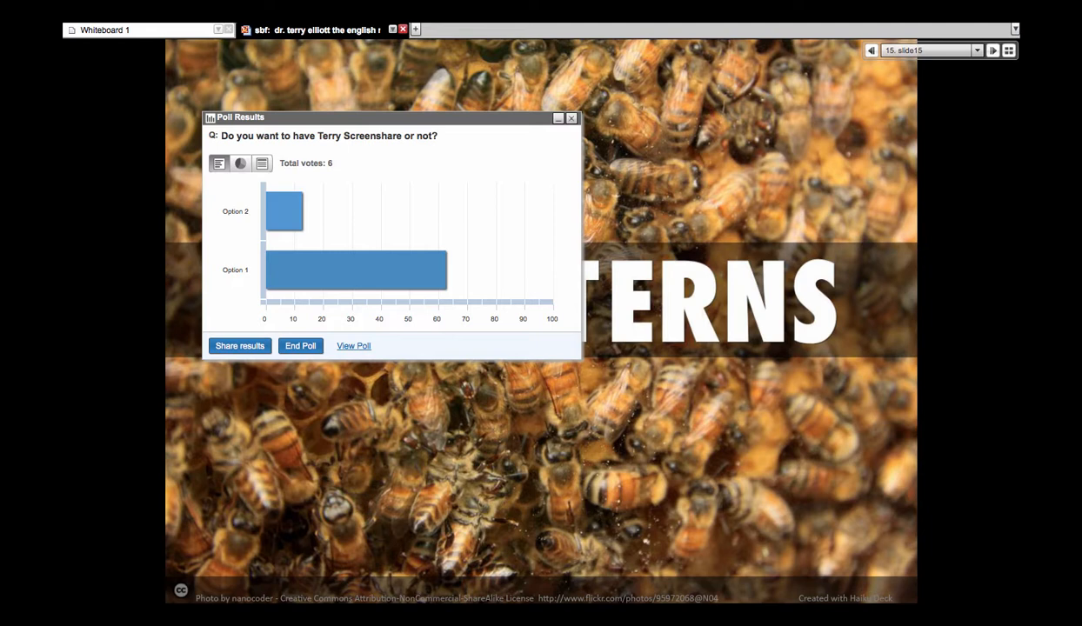
pyautogui.moveTo(598, 111)
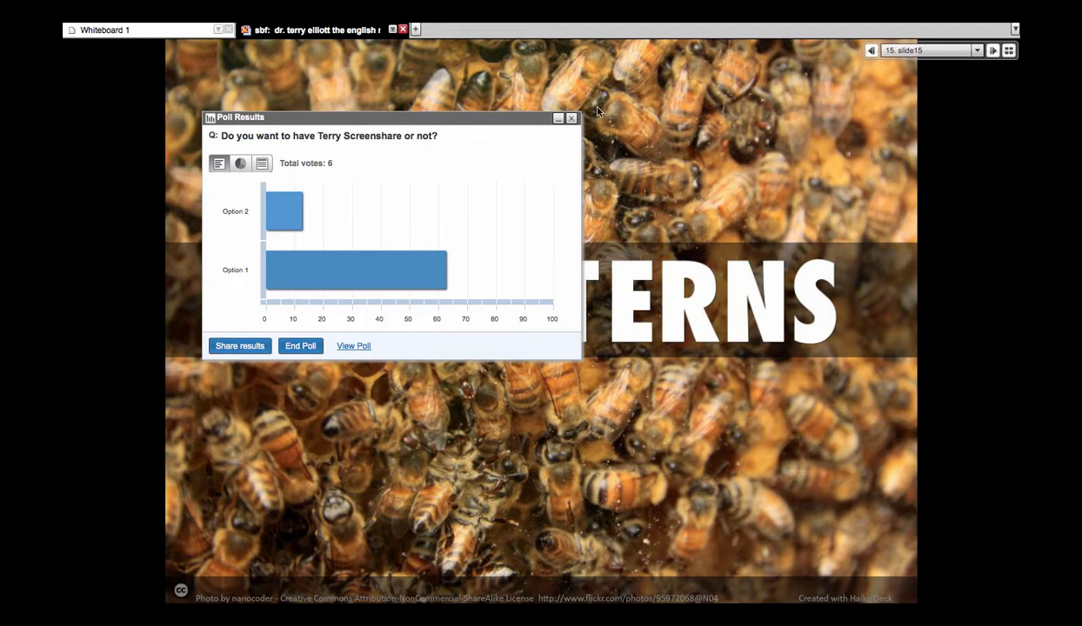
pyautogui.moveTo(570, 119)
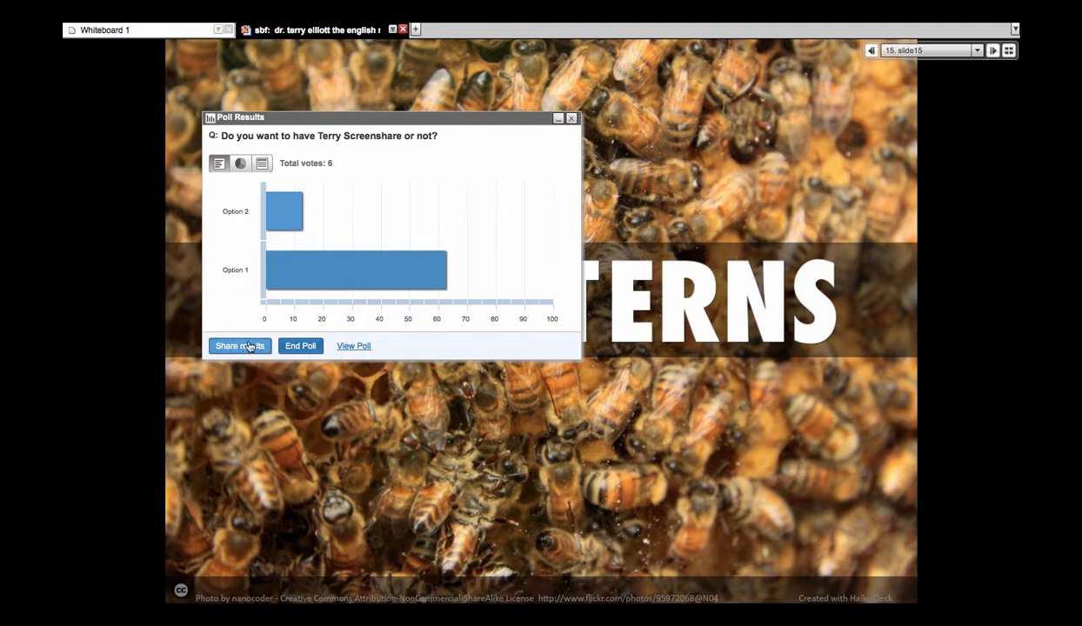
# Step: Share the Terry screensharing poll results chart with attendees
pyautogui.click(240, 344)
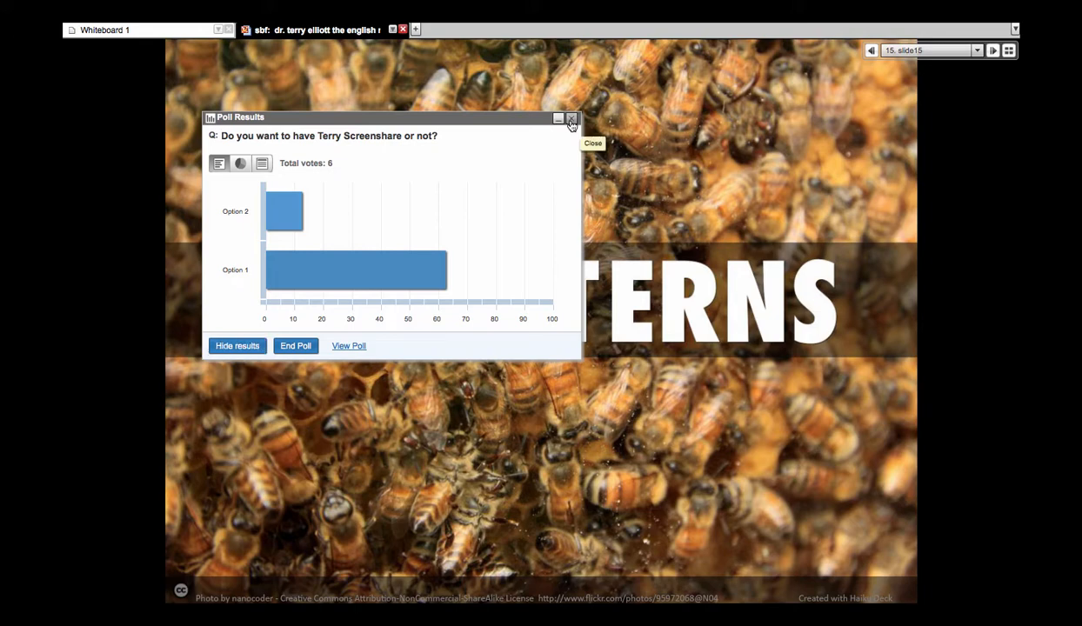
# Step: Close the Poll Results window and confirm, leaving The Interns slide alone on the whiteboard
pyautogui.click(571, 118)
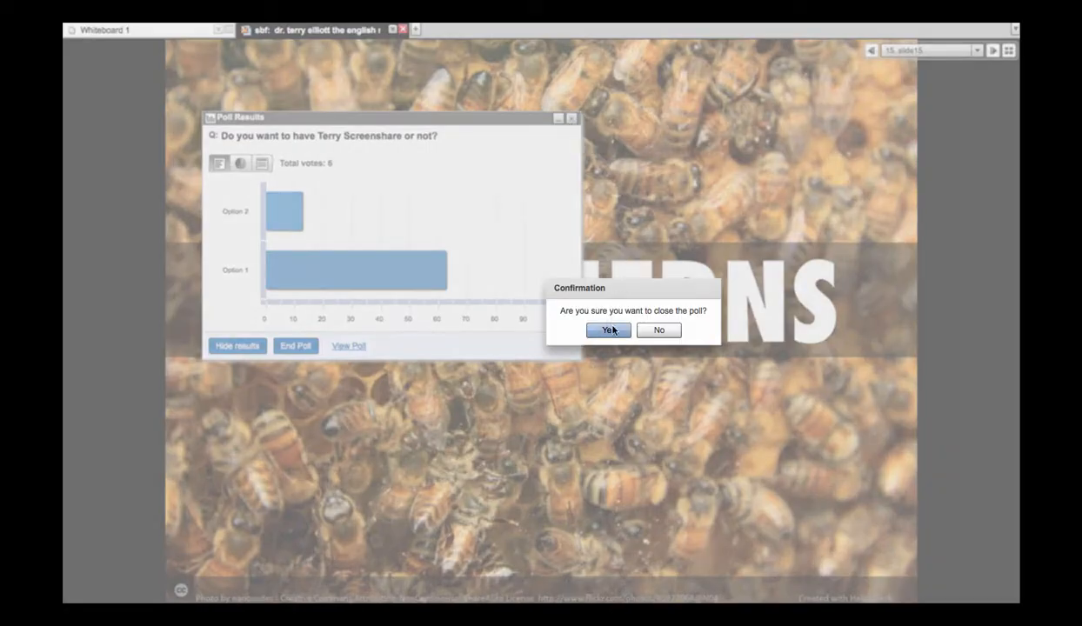
pyautogui.click(607, 331)
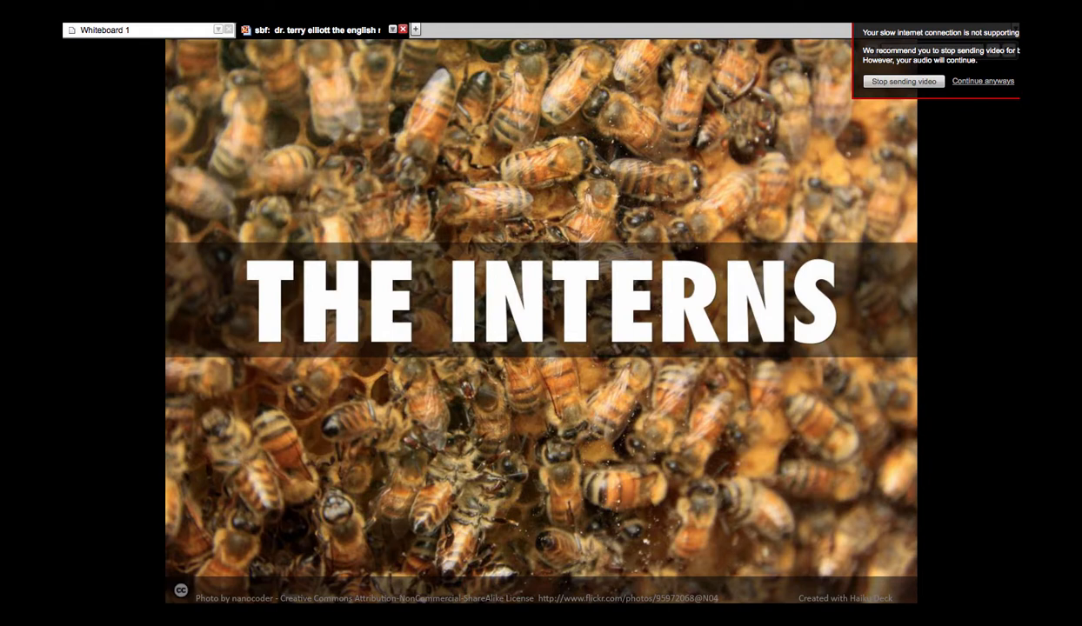
pyautogui.moveTo(926, 84)
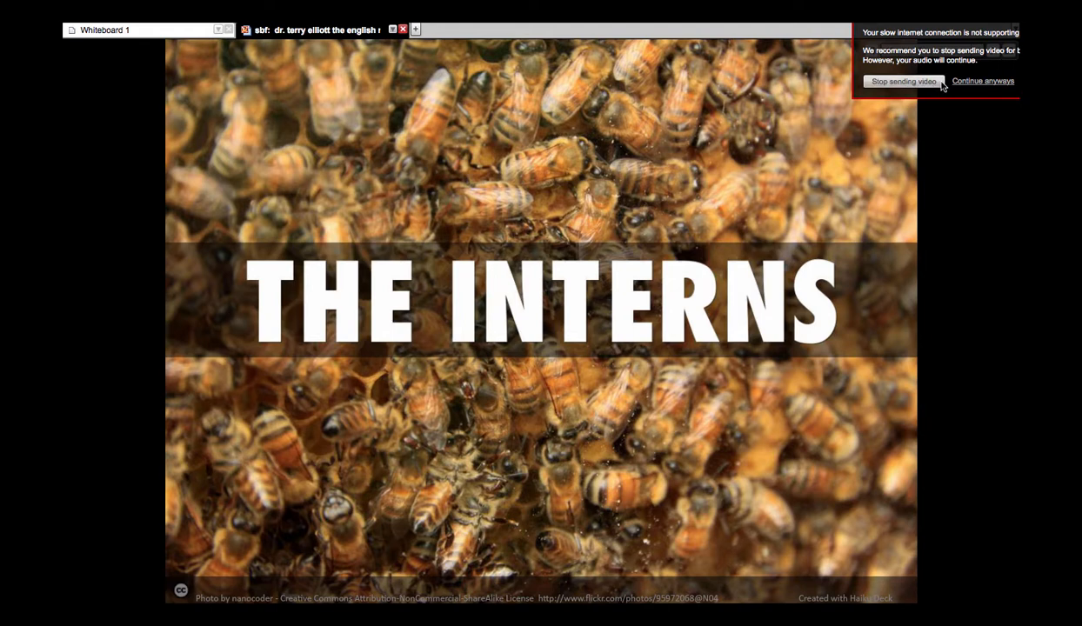
# Step: Stop sending outgoing video after the slow-connection warning while The Interns slide stays up
pyautogui.click(903, 82)
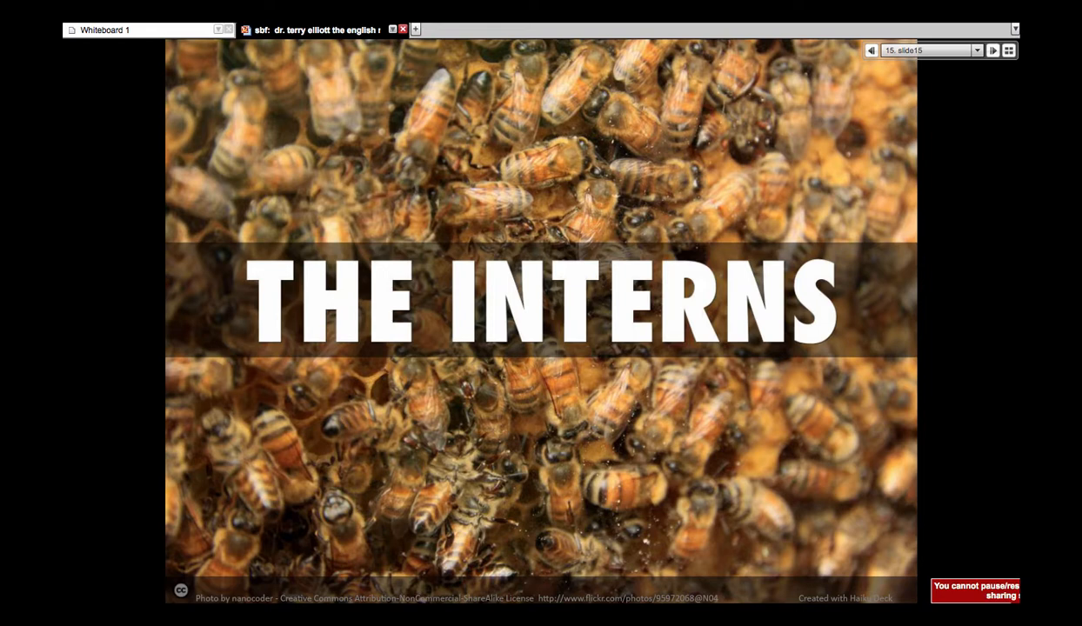
pyautogui.moveTo(809, 487)
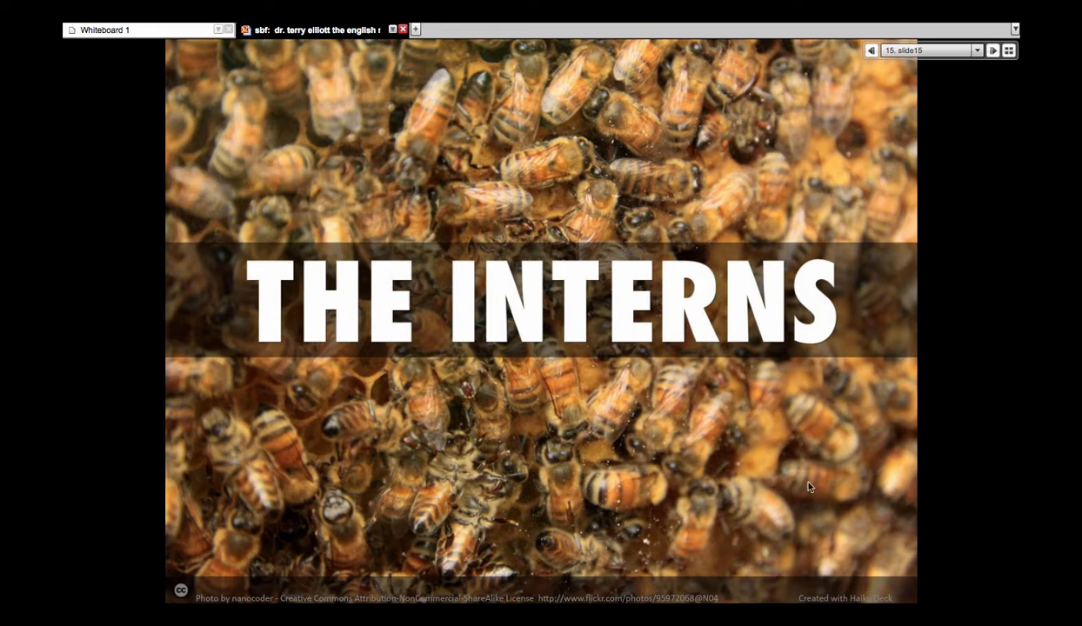
pyautogui.moveTo(786, 494)
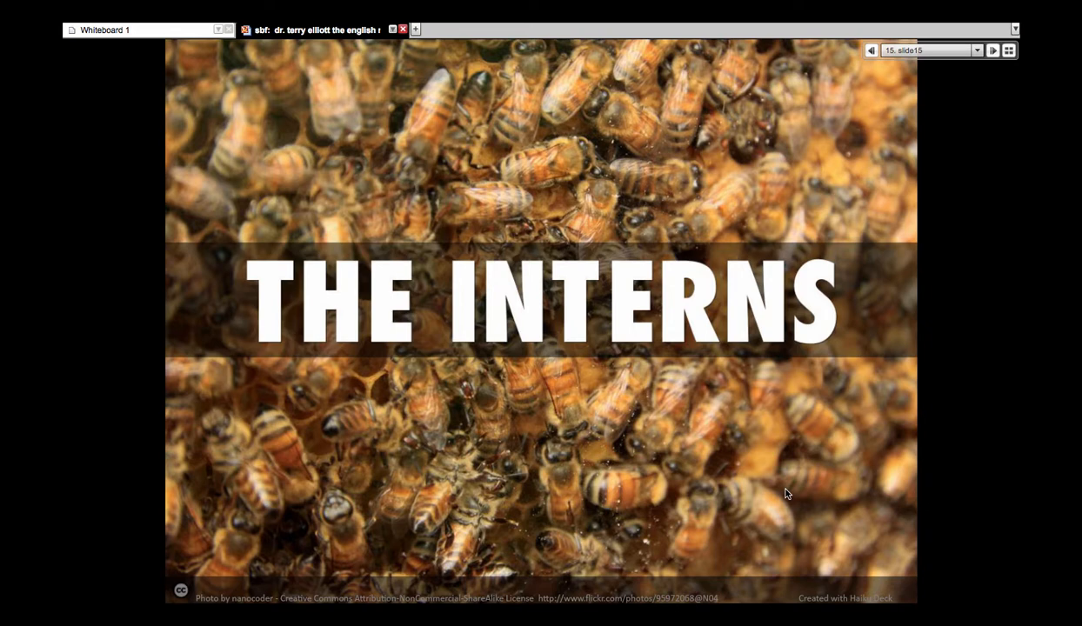
pyautogui.moveTo(769, 494)
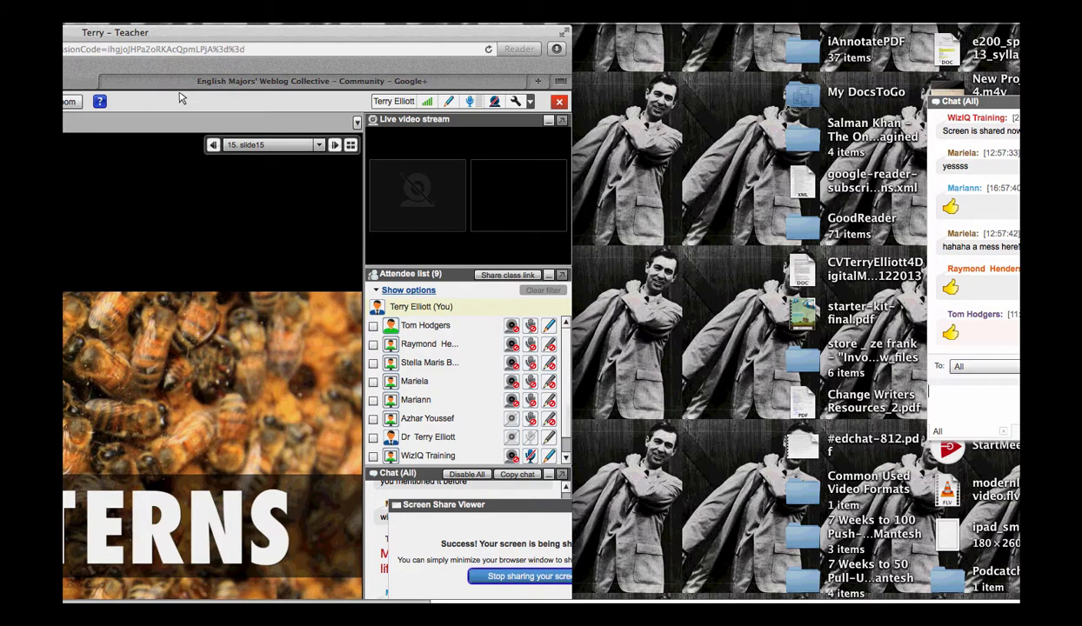
pyautogui.moveTo(856, 369)
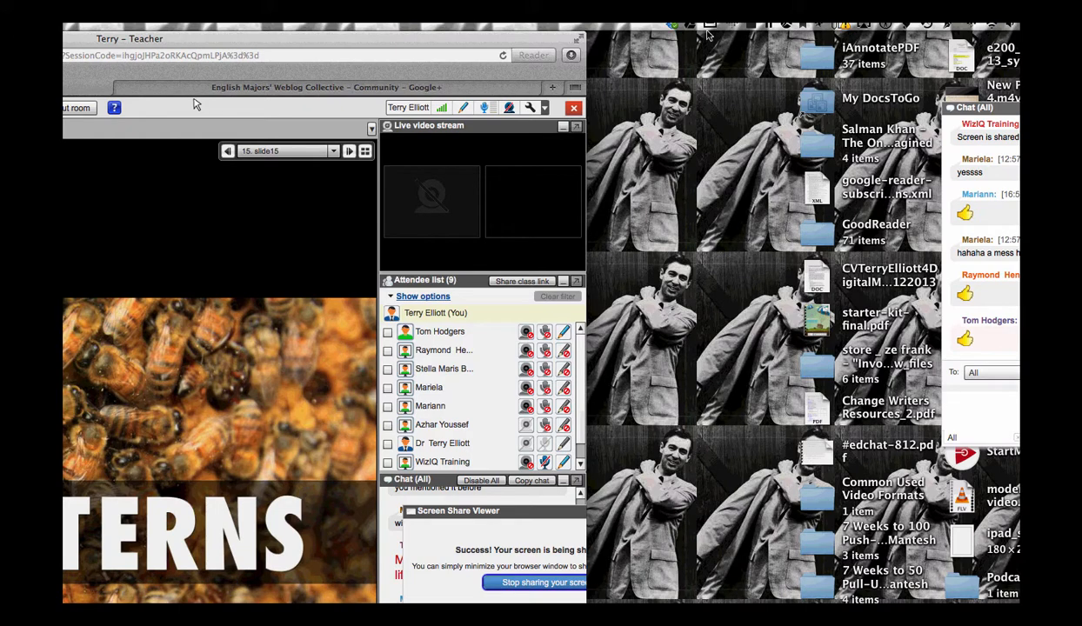
pyautogui.moveTo(600, 46)
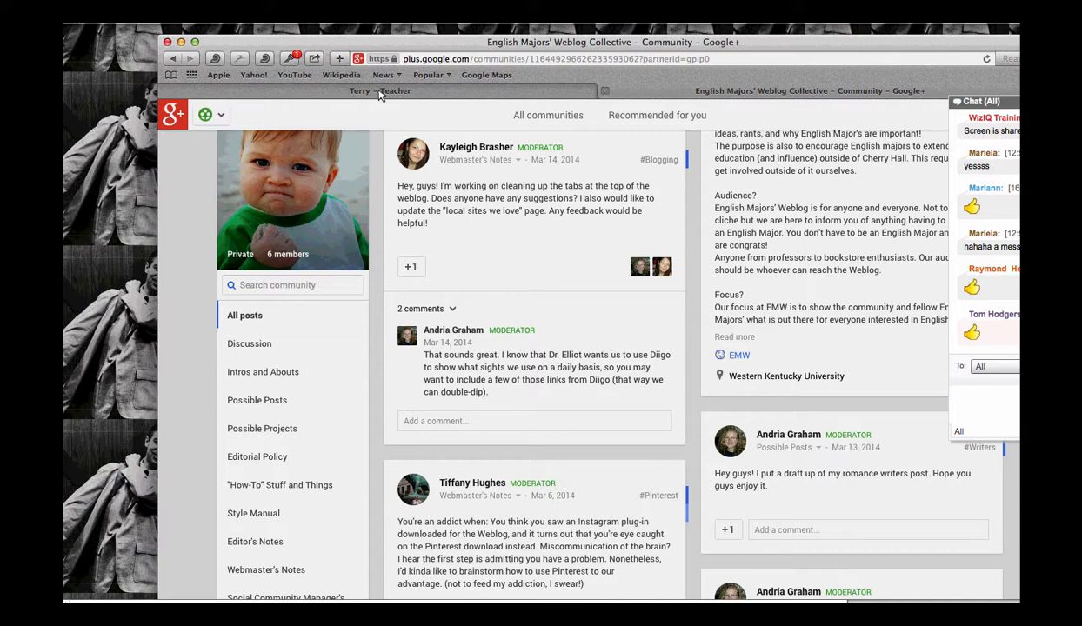
pyautogui.moveTo(877, 49)
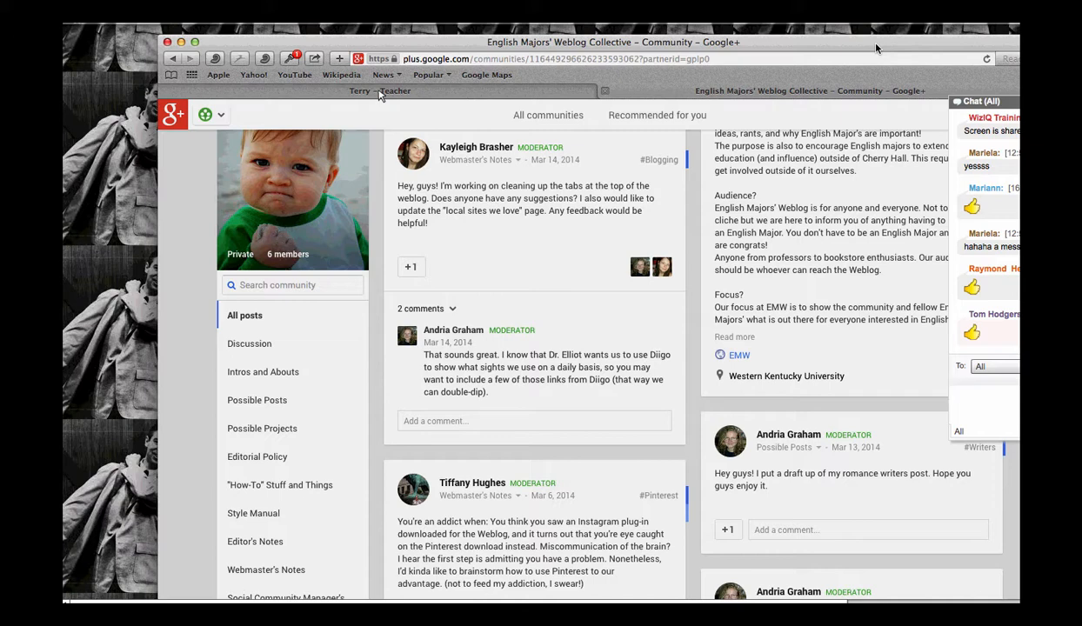
pyautogui.moveTo(876, 48)
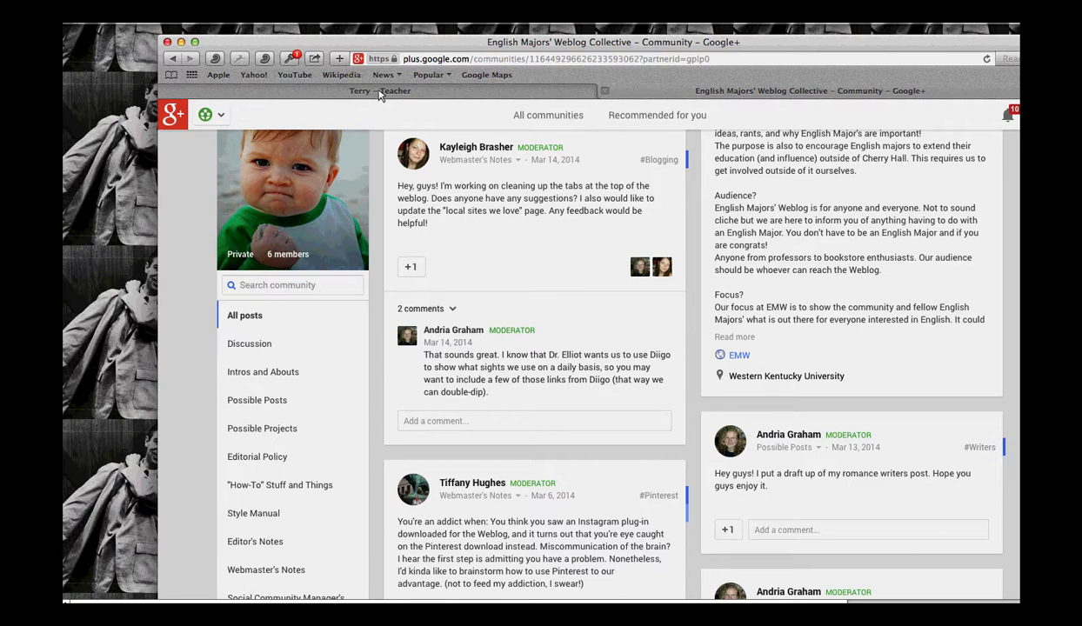
pyautogui.moveTo(438, 131)
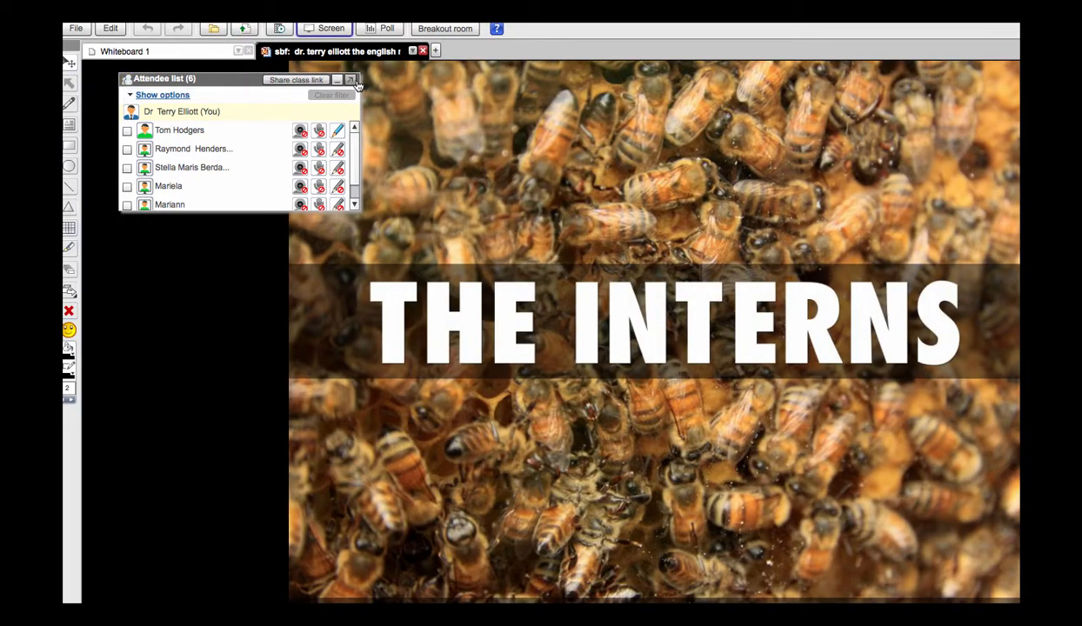
# Step: Close the Attendee list panel so The Interns honeybee slide shows unobstructed
pyautogui.click(351, 80)
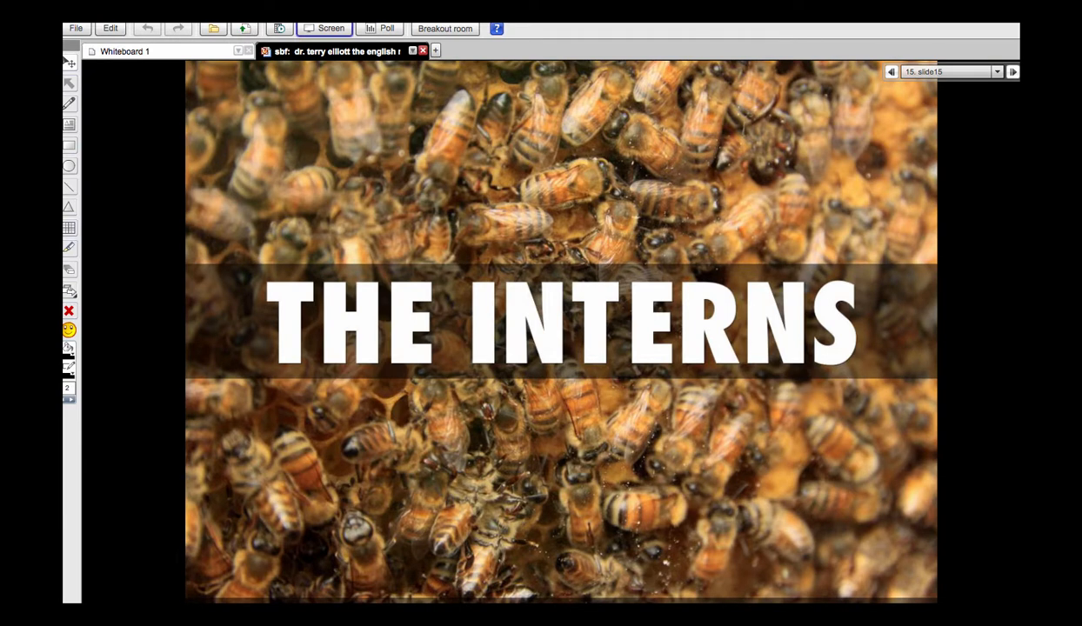